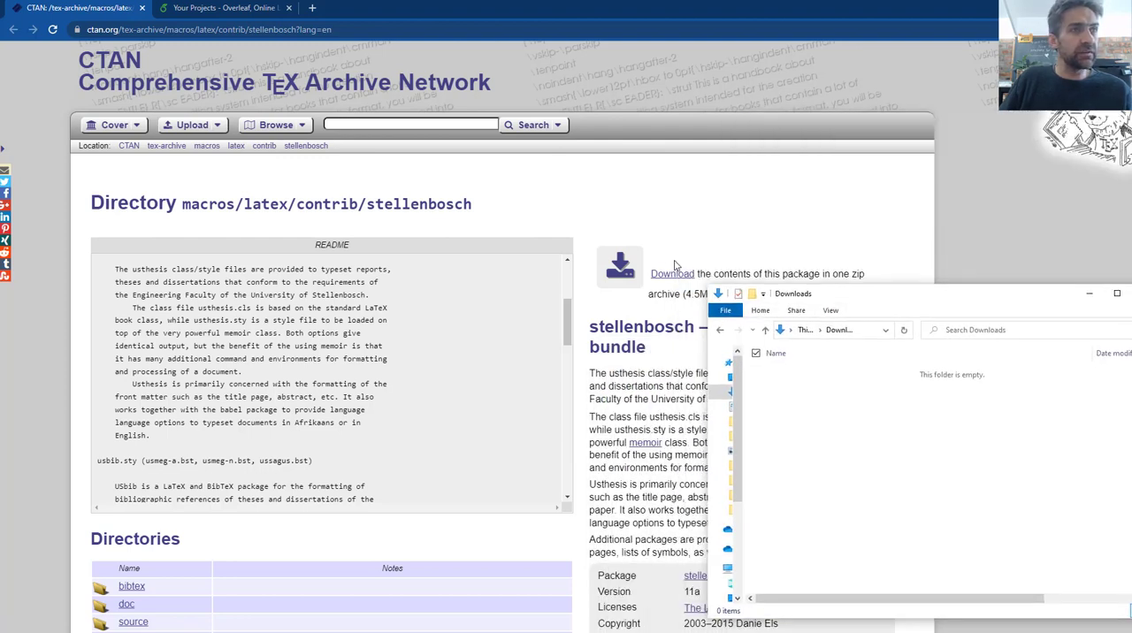
mouse_move(672, 280)
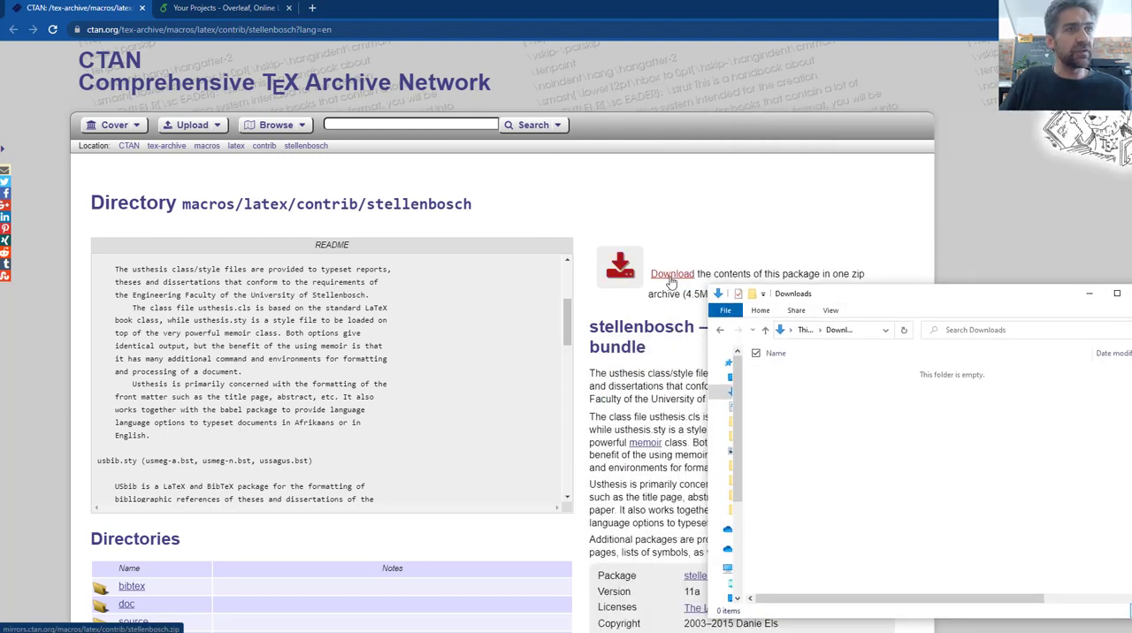
- Save the stellenbosch package zip archive from CTAN into the Downloads folder
right_click(672, 273)
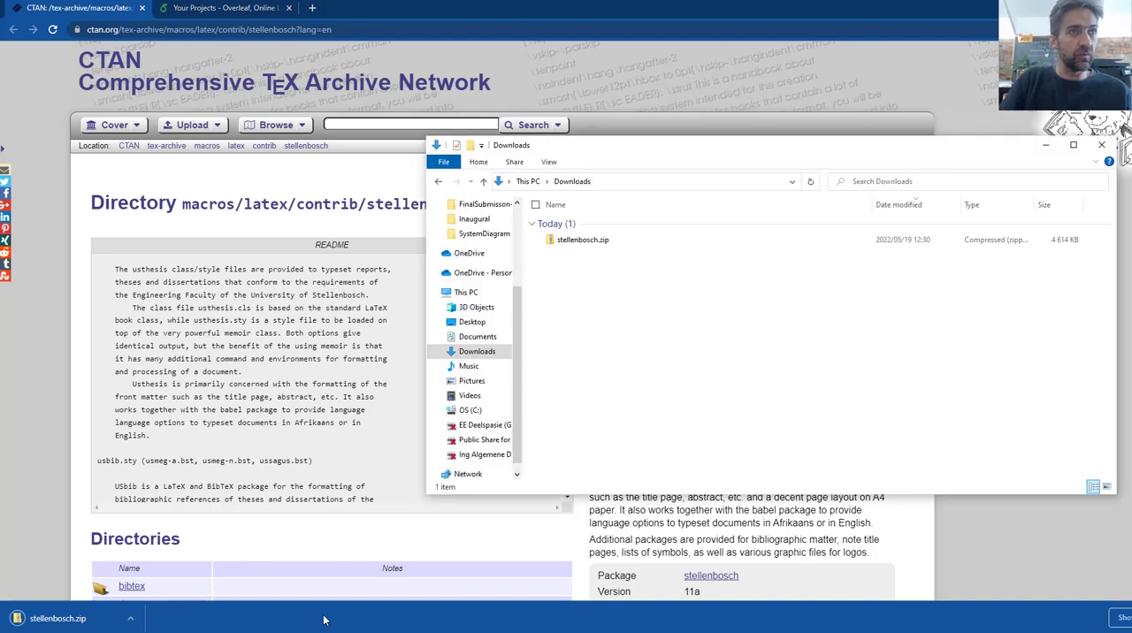
- Browse into stellenbosch.zip and look inside the package's source folder
left_click(582, 241)
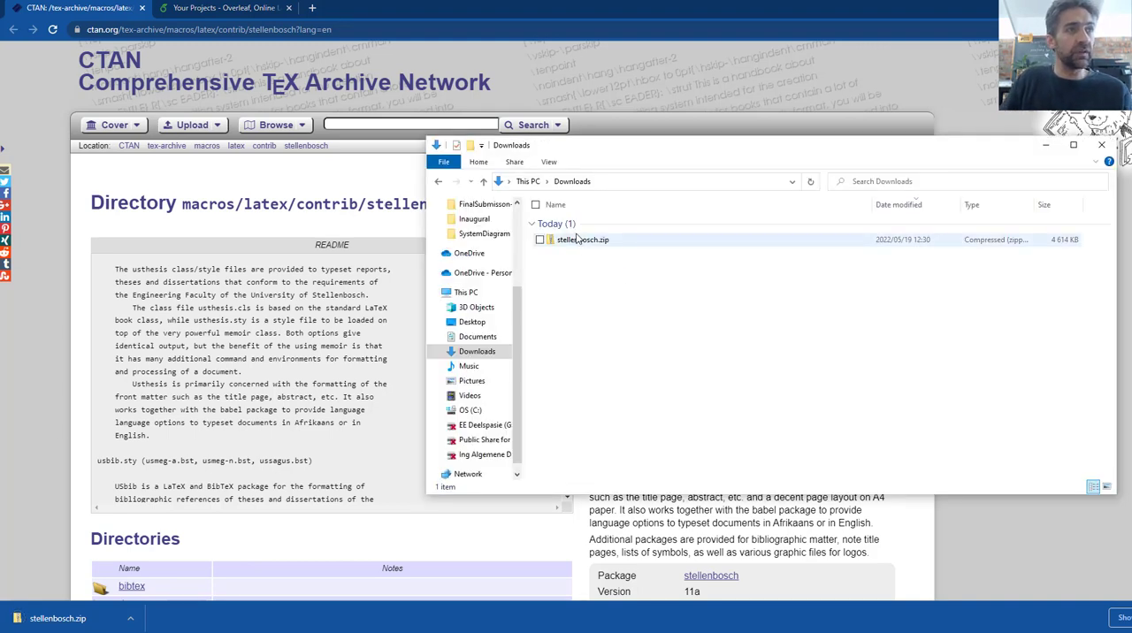
left_click(580, 241)
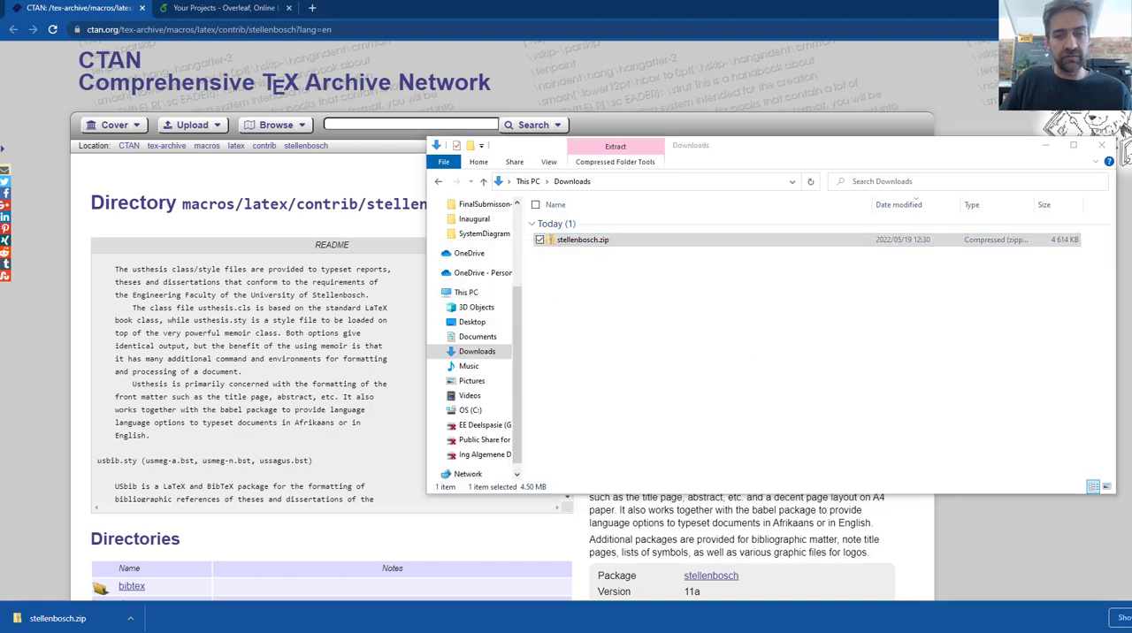
mouse_move(602, 291)
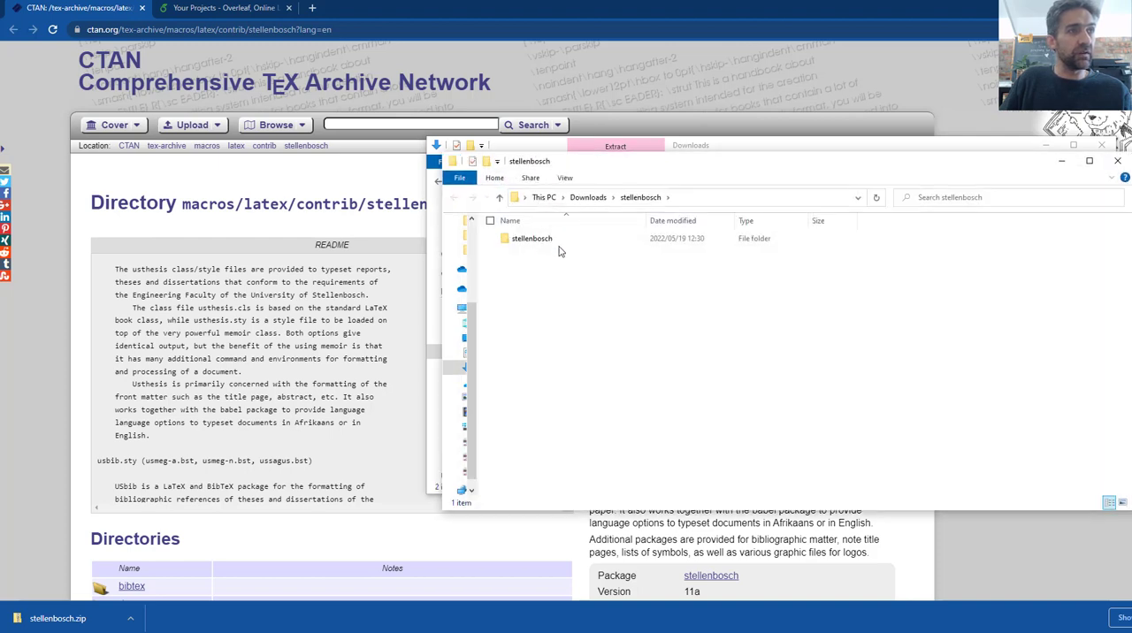
double_click(530, 238)
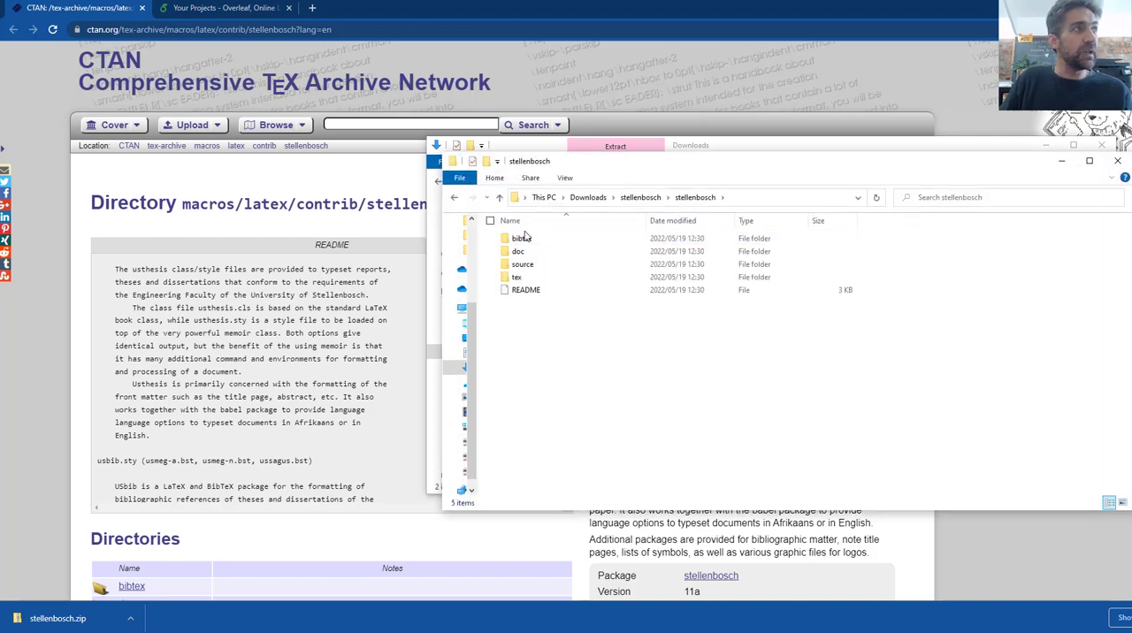
left_click(523, 266)
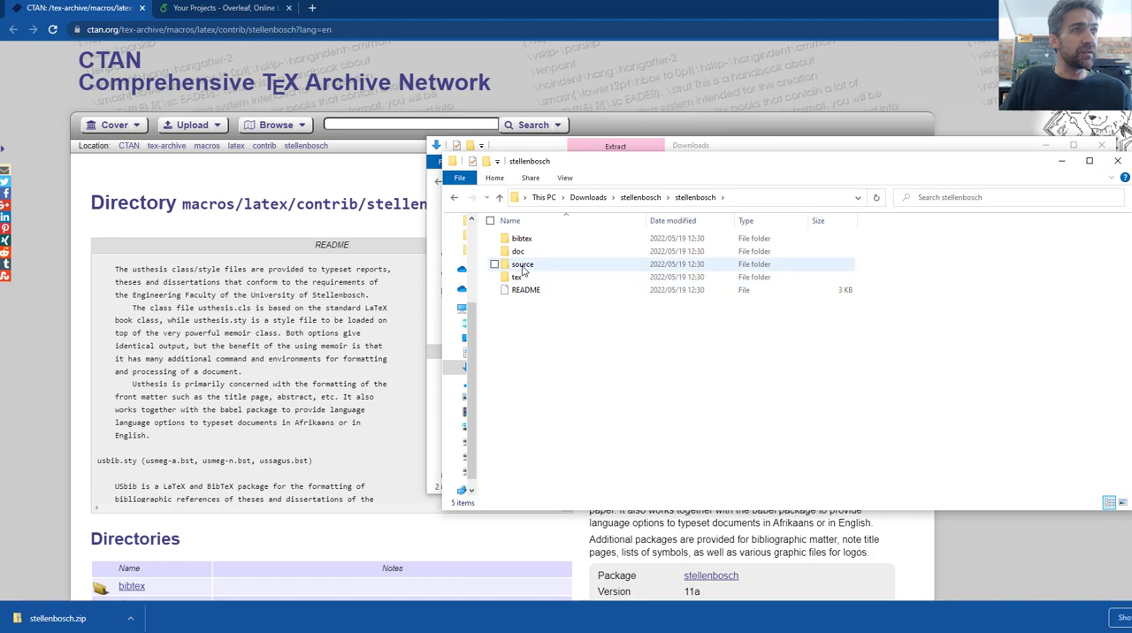
left_click(496, 291)
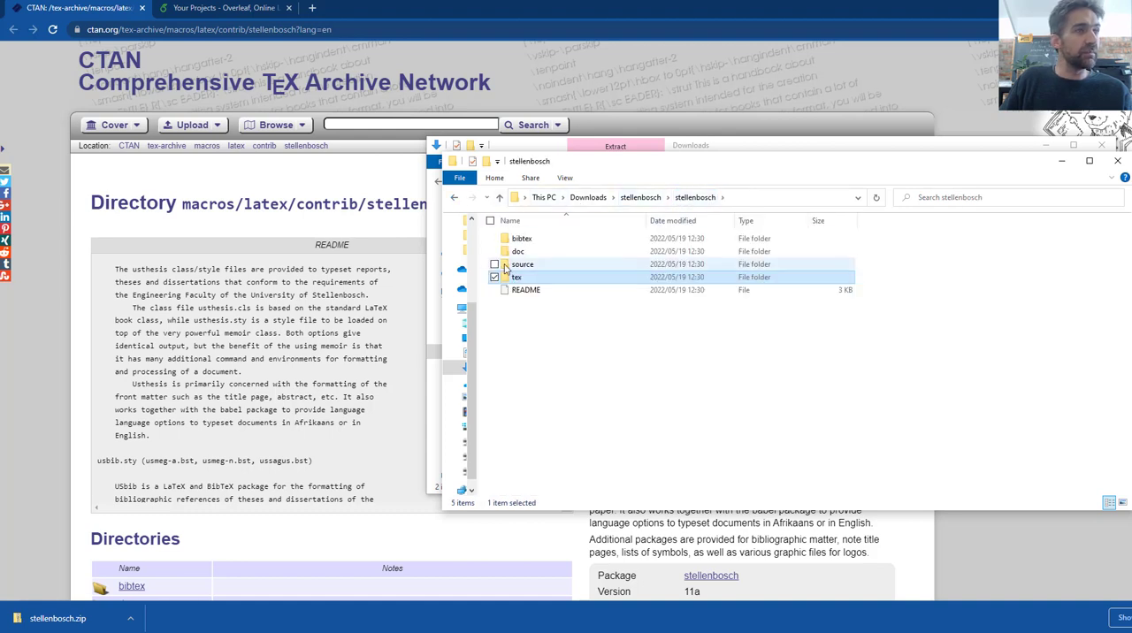
double_click(524, 264)
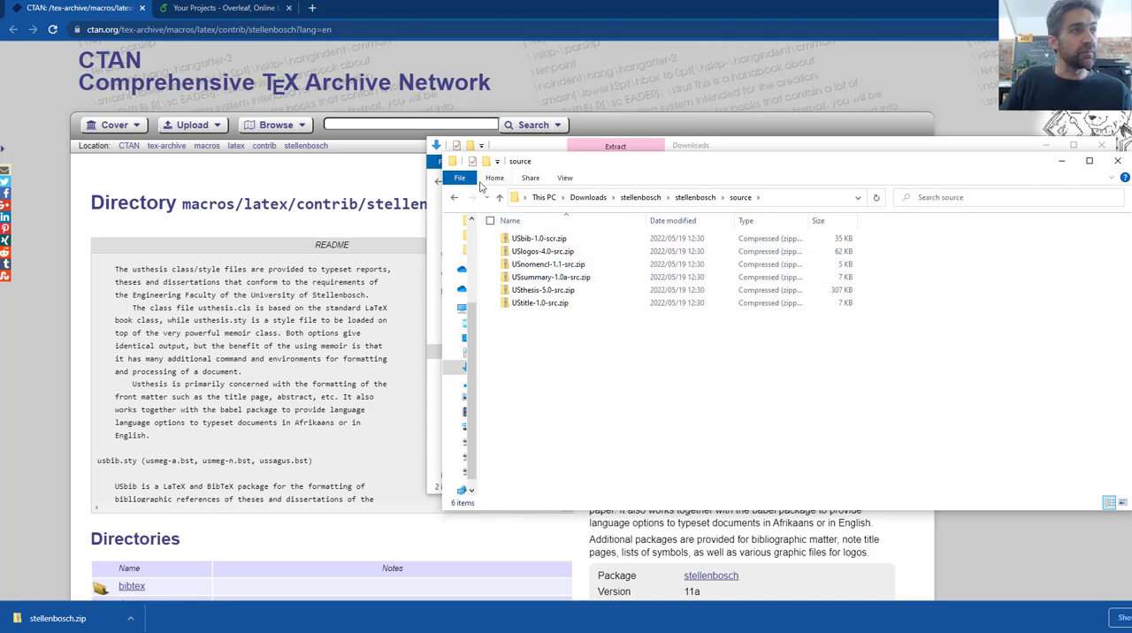
- Return to the stellenbosch folder and enter doc > templates holding the masters and report sample zips
left_click(454, 196)
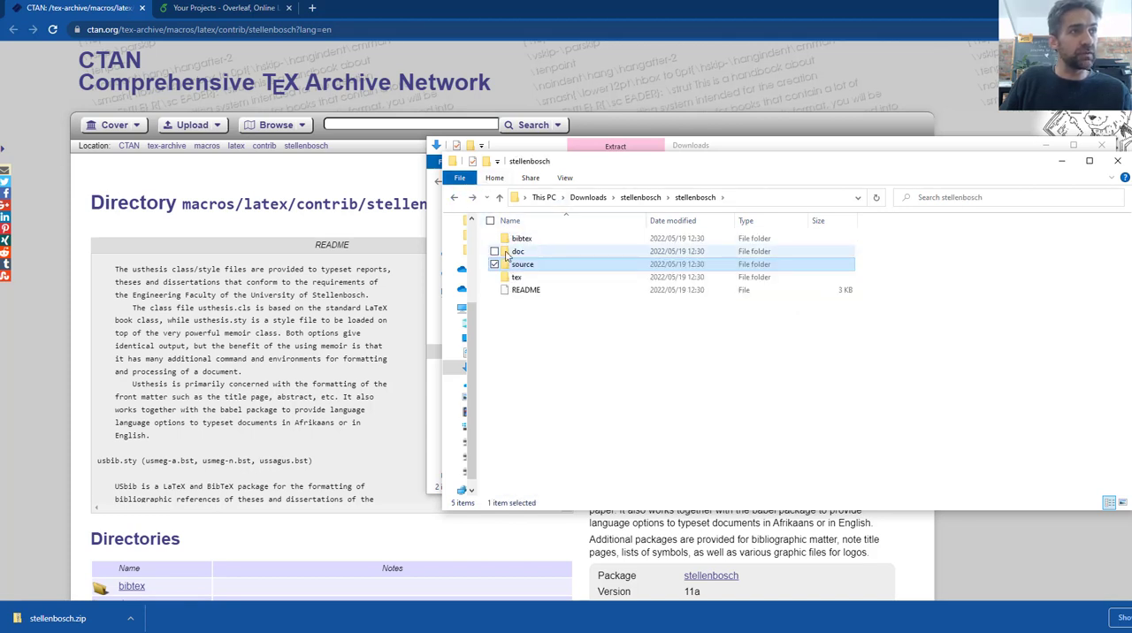
double_click(516, 251)
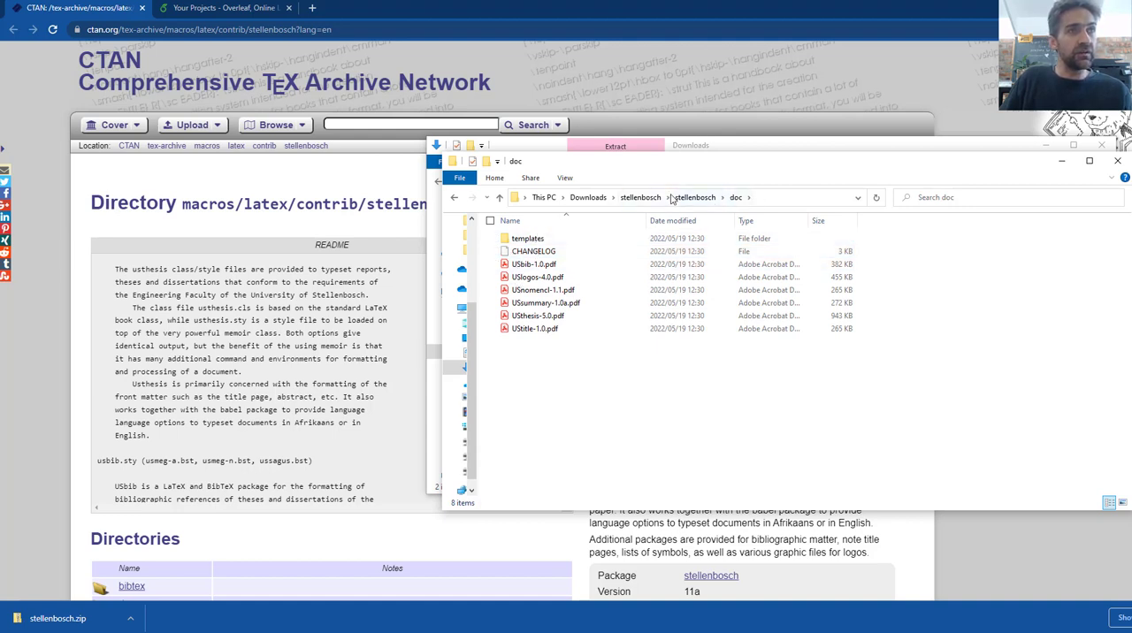
left_click(534, 263)
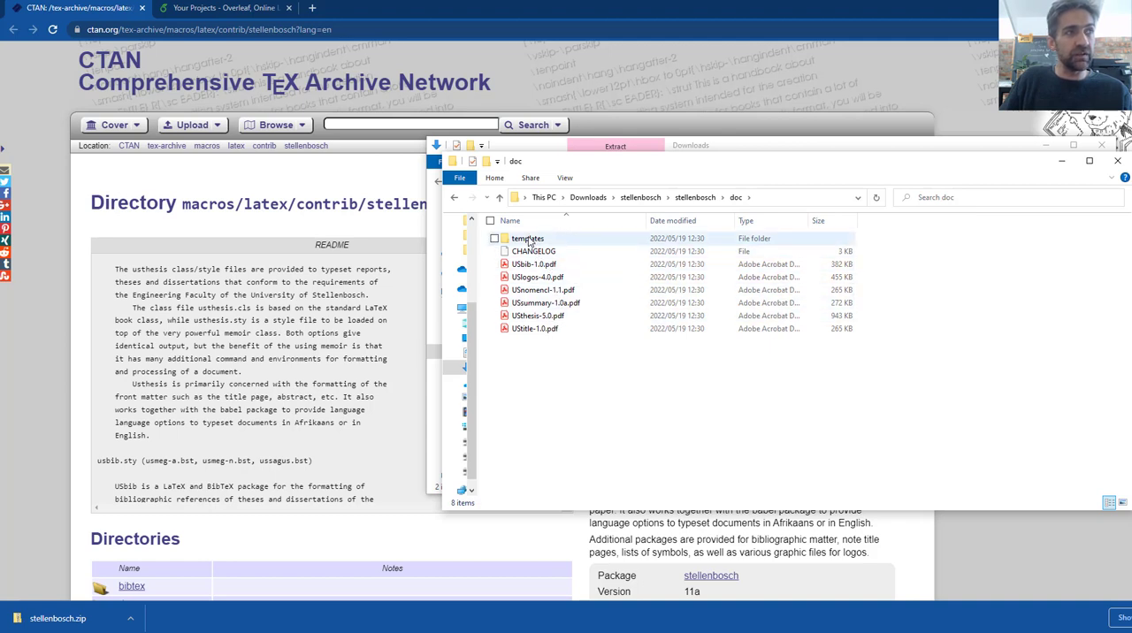
double_click(528, 237)
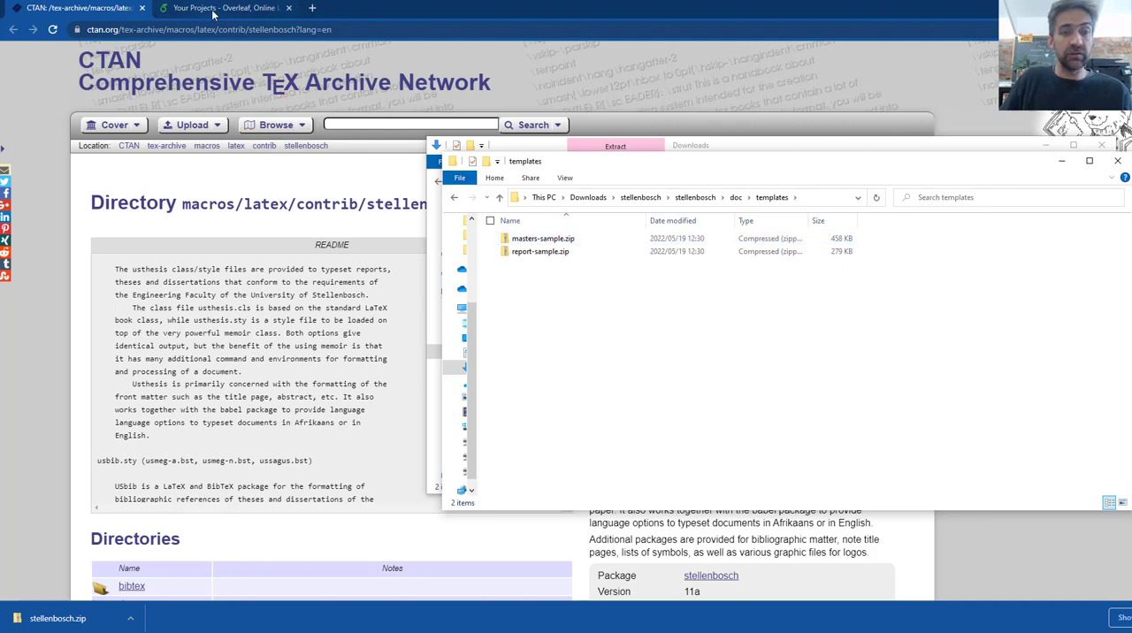
- Start a new Overleaf project by uploading masters-sample.zip from the templates folder
left_click(222, 7)
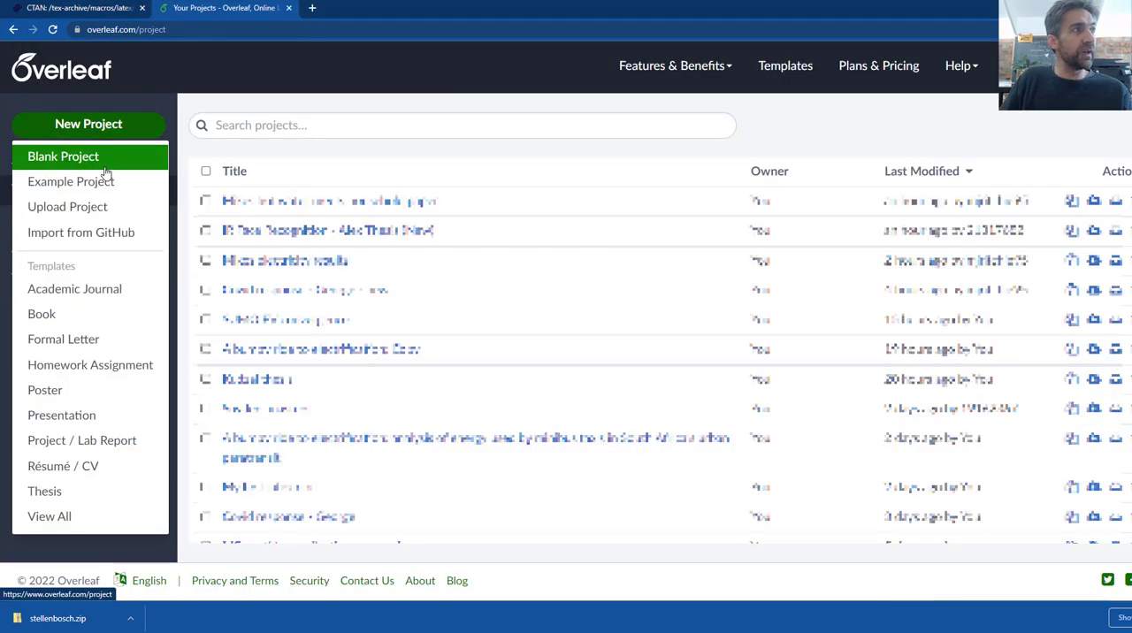
left_click(67, 205)
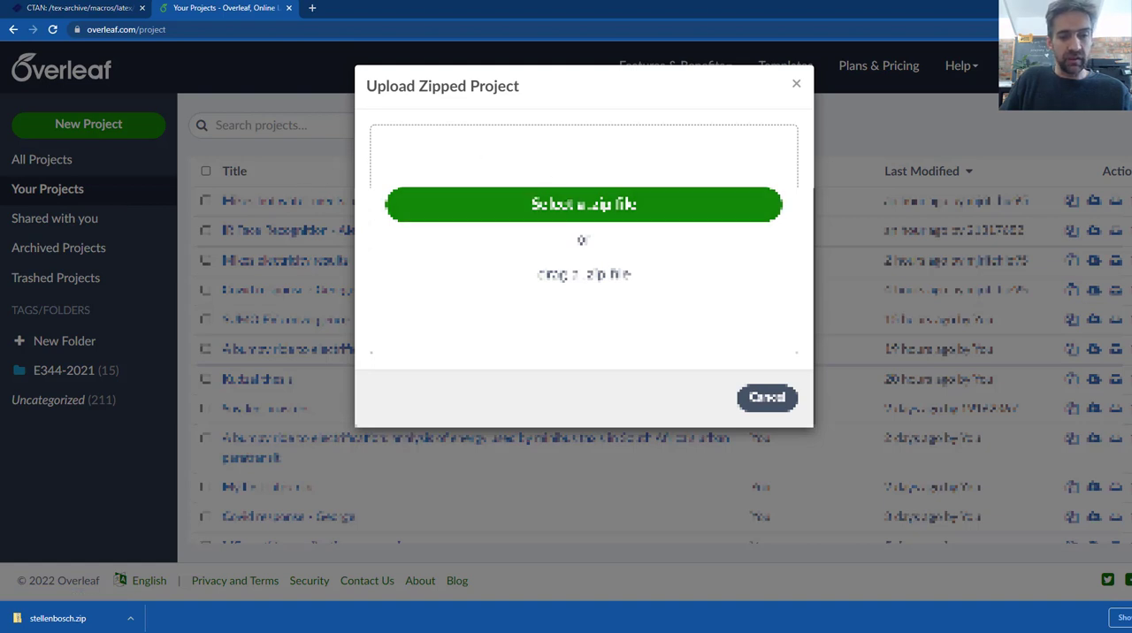
left_click(584, 203)
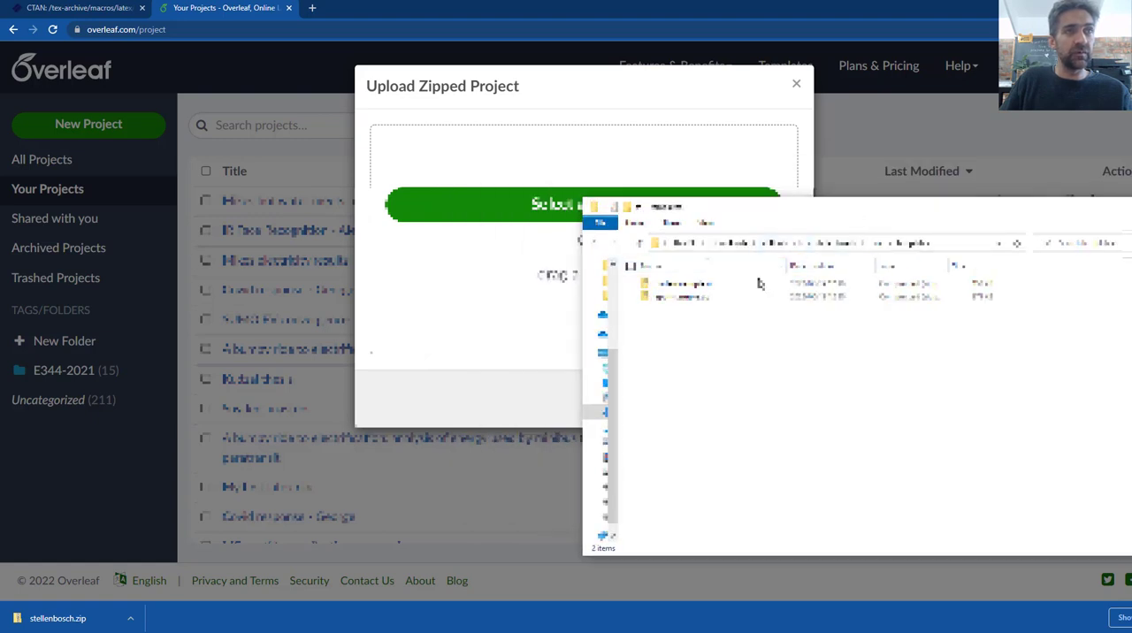
left_click(687, 283)
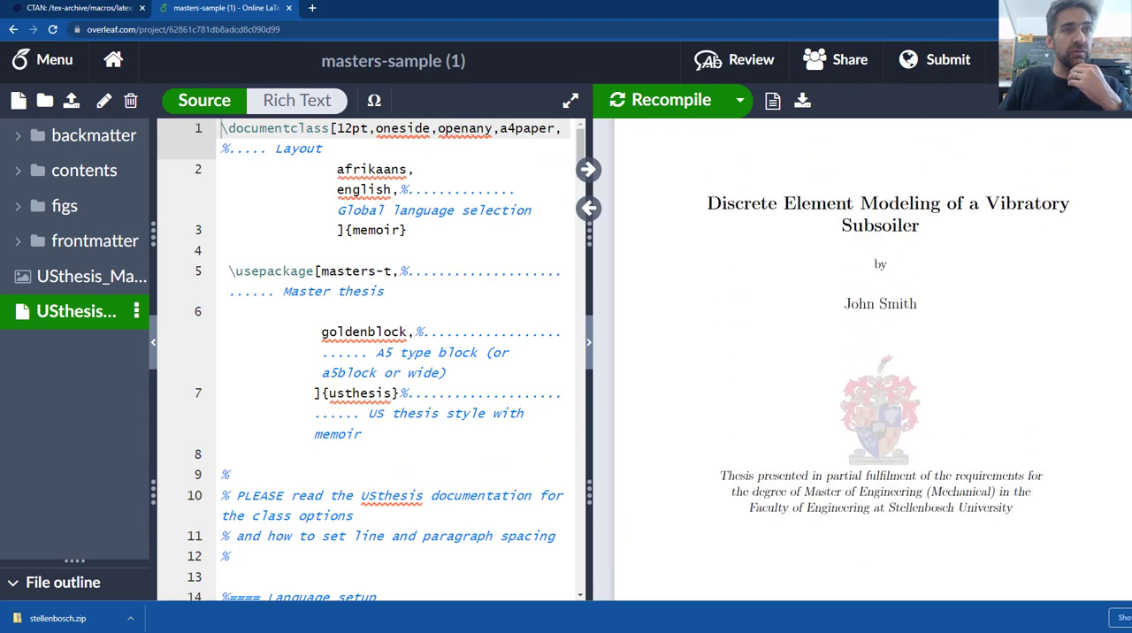
mouse_move(894, 330)
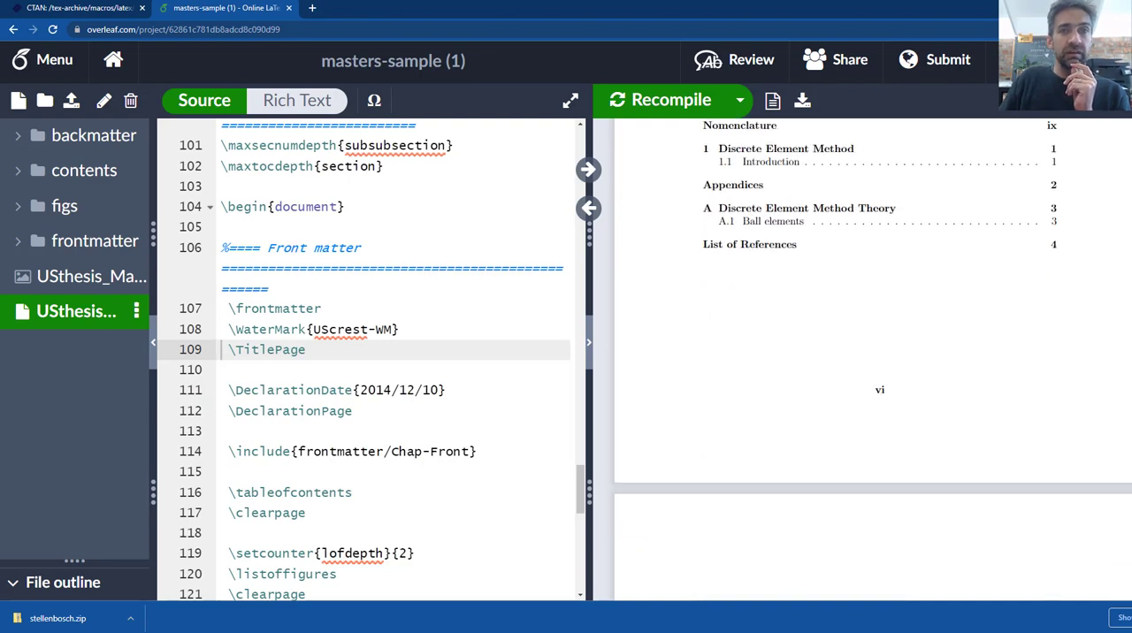
scroll("down", 3)
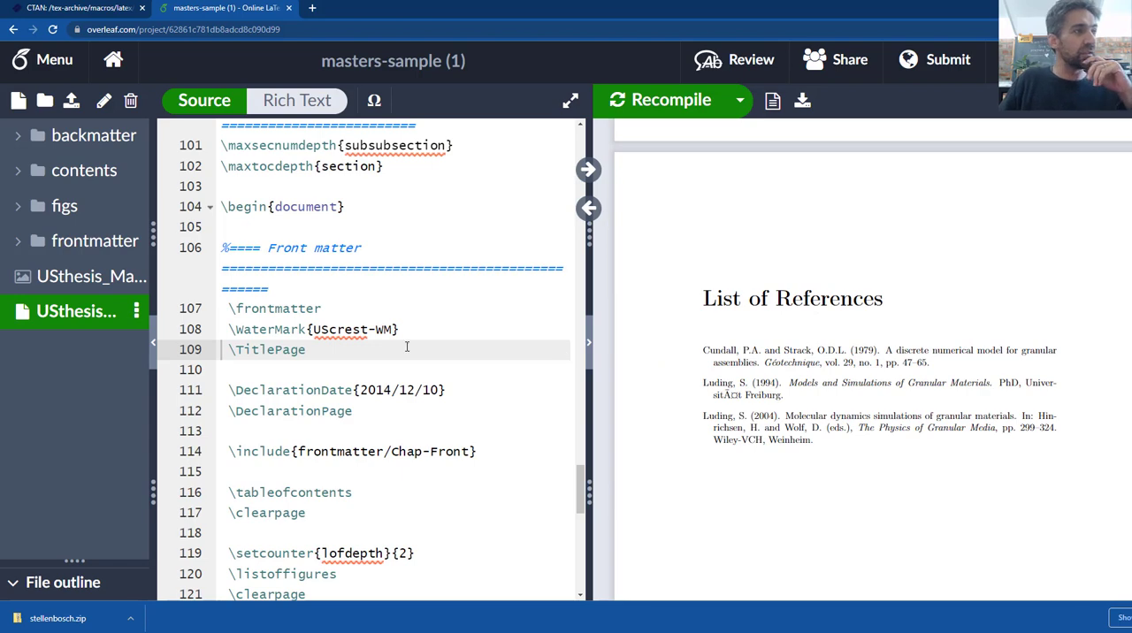
scroll("up", 3)
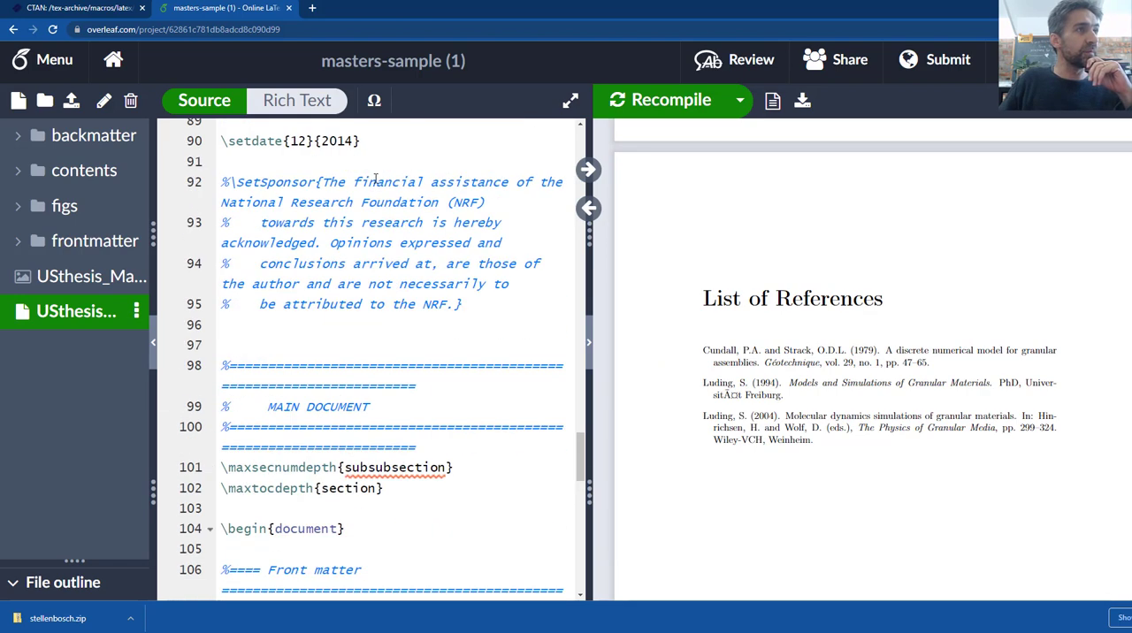
scroll("up", 3)
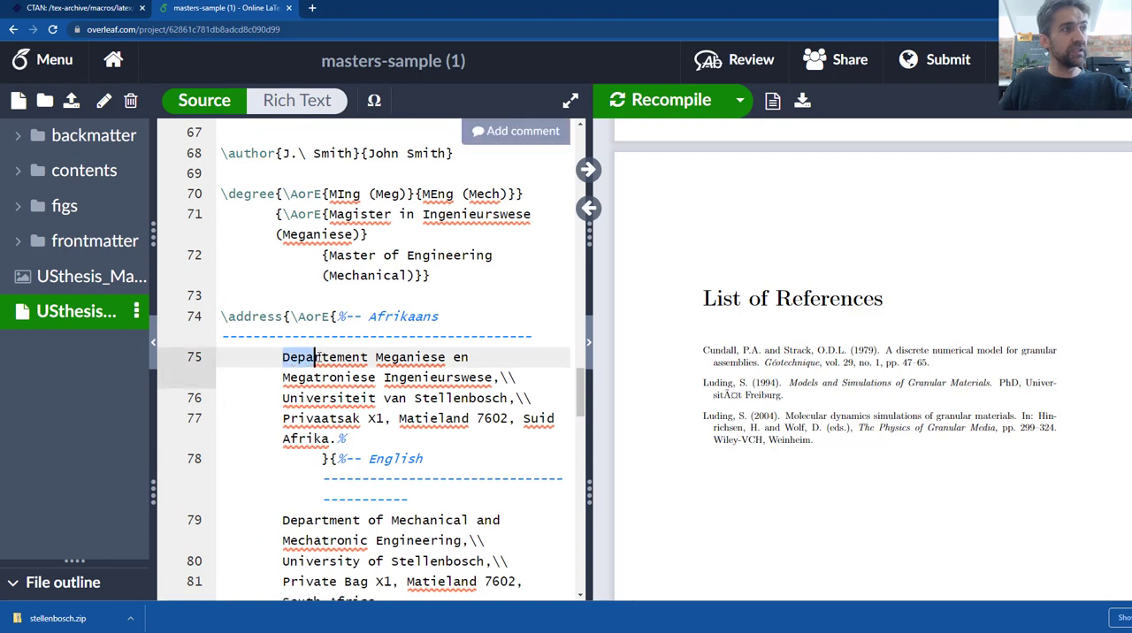
left_click_drag(282, 358, 499, 417)
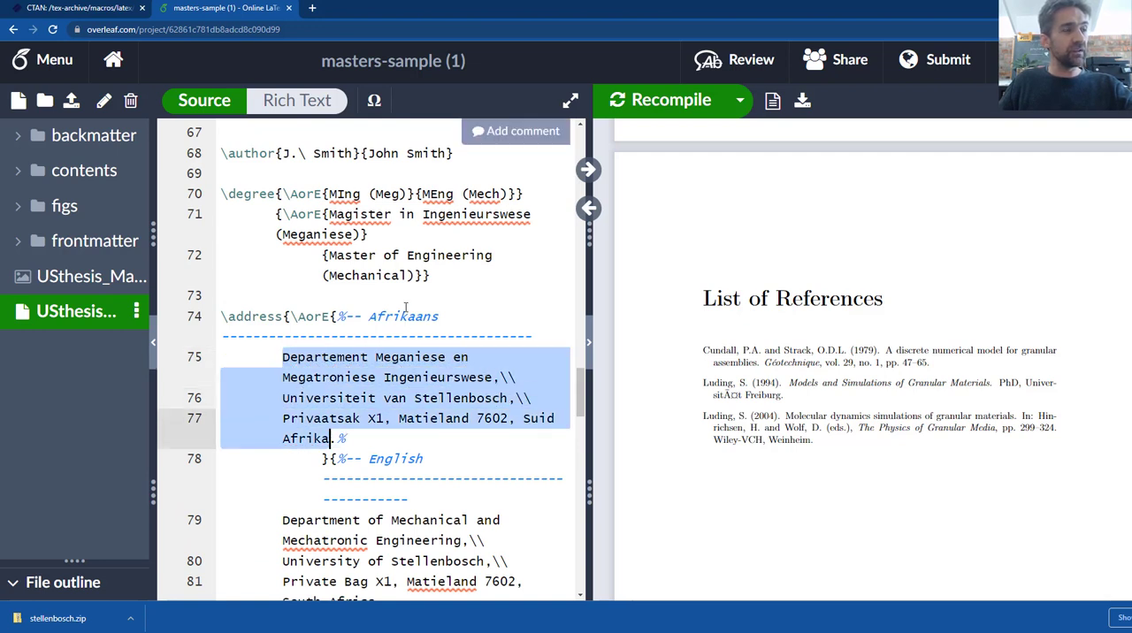
scroll("down", 3)
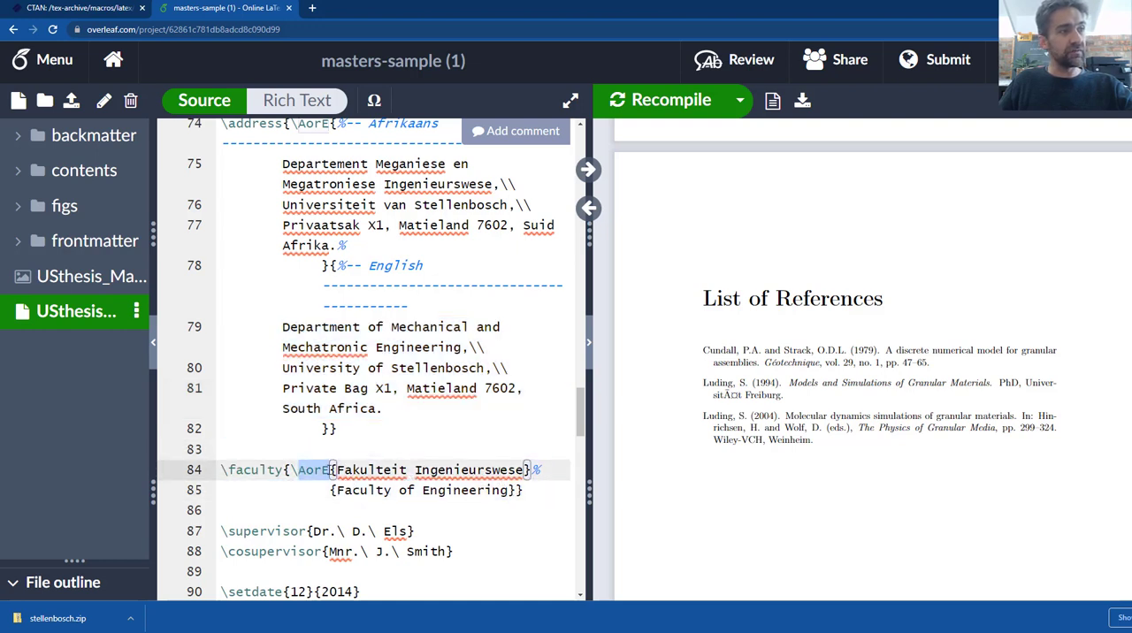
double_click(428, 471)
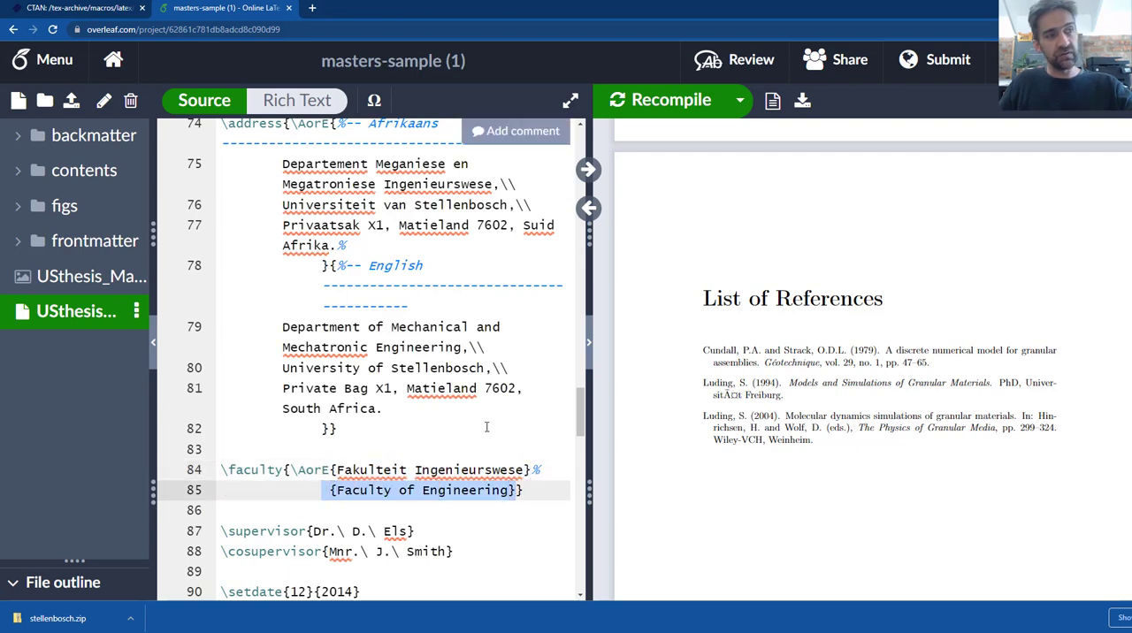
scroll("down", 3)
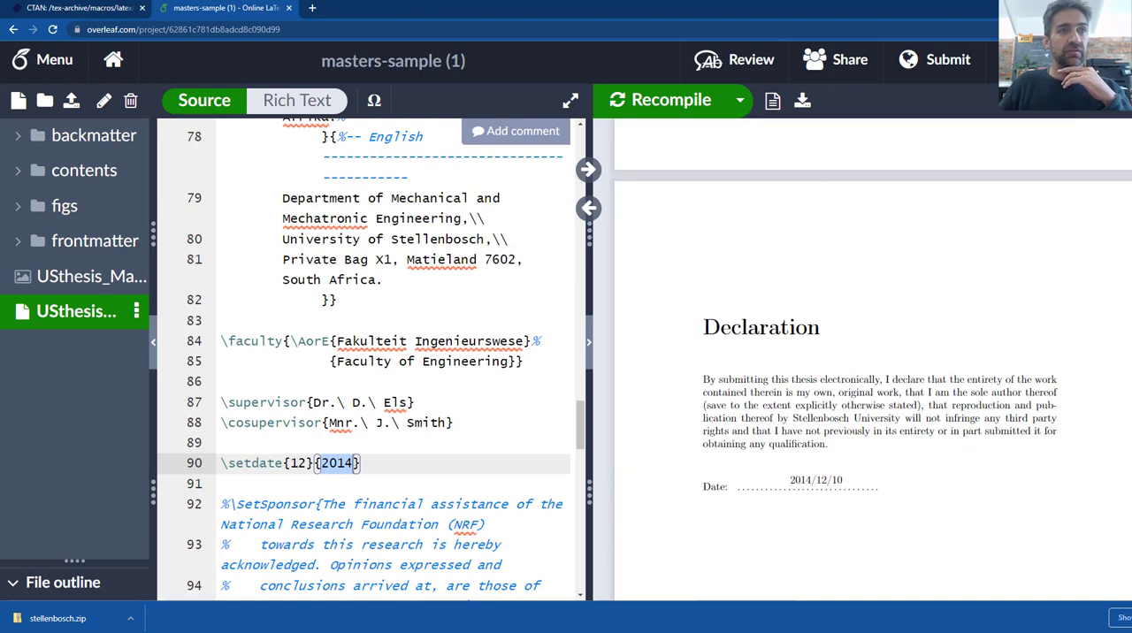
scroll("up", 3)
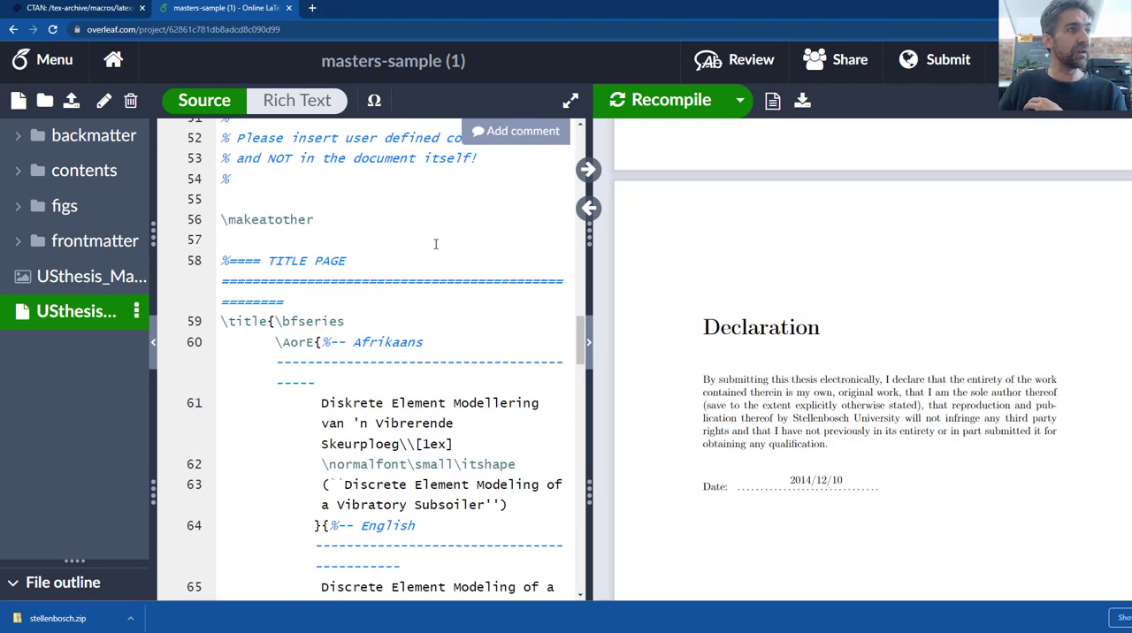
scroll("up", 3)
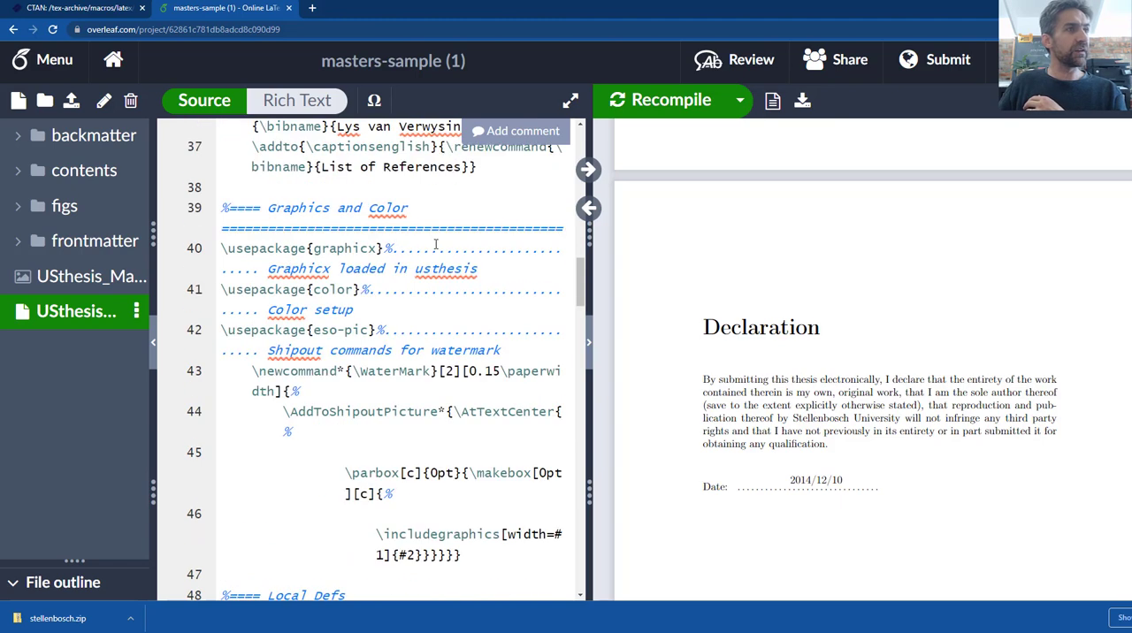
scroll("up", 3)
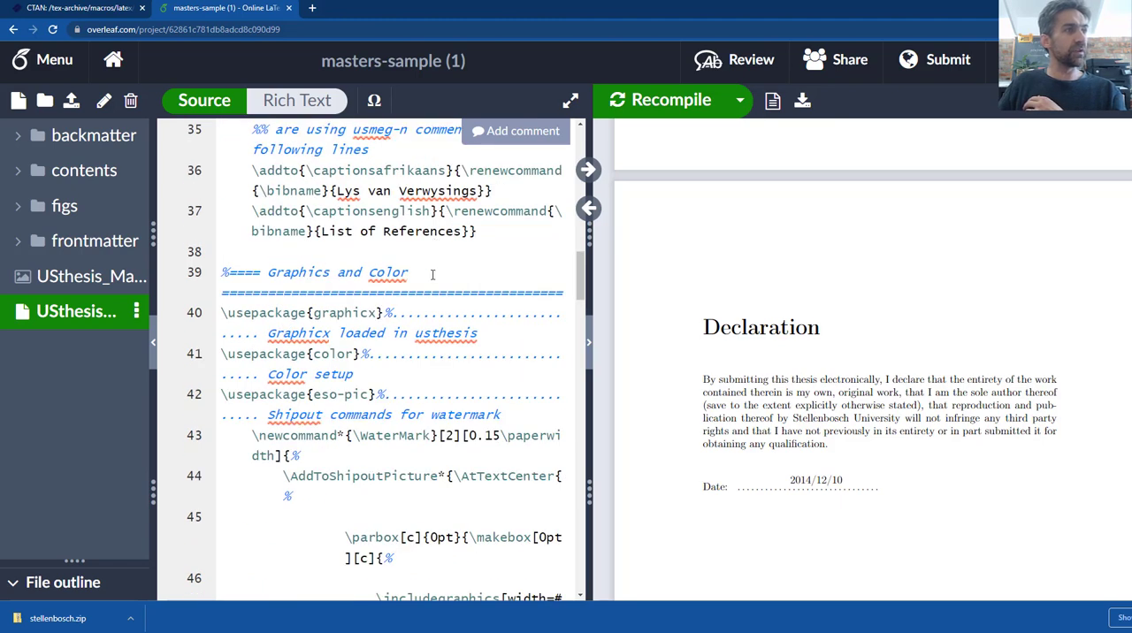
scroll("up", 3)
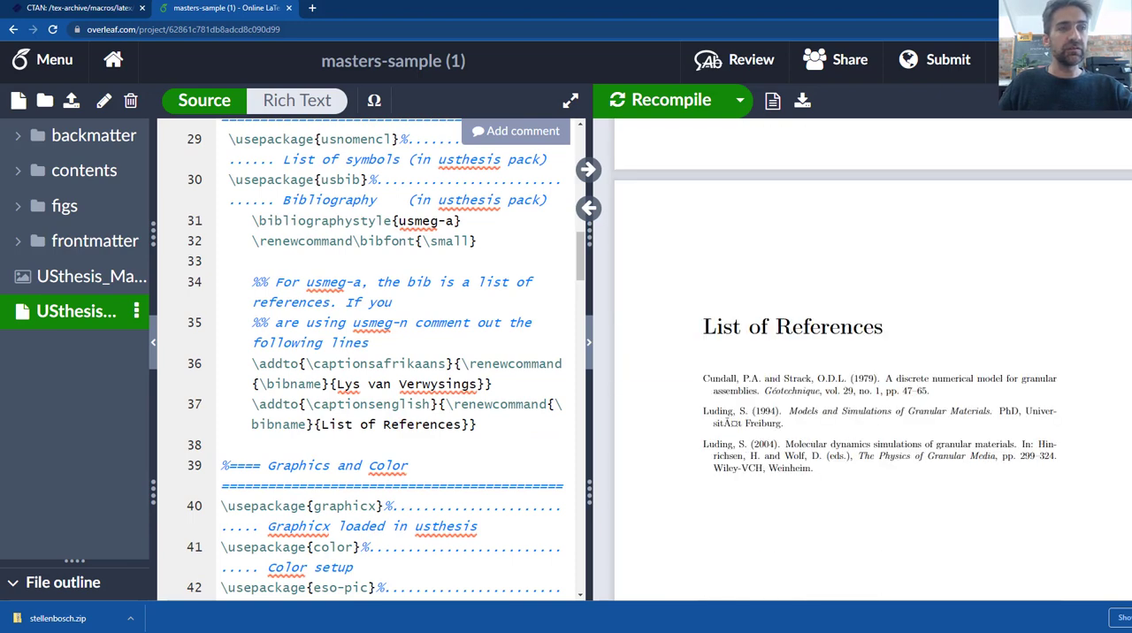
mouse_move(945, 435)
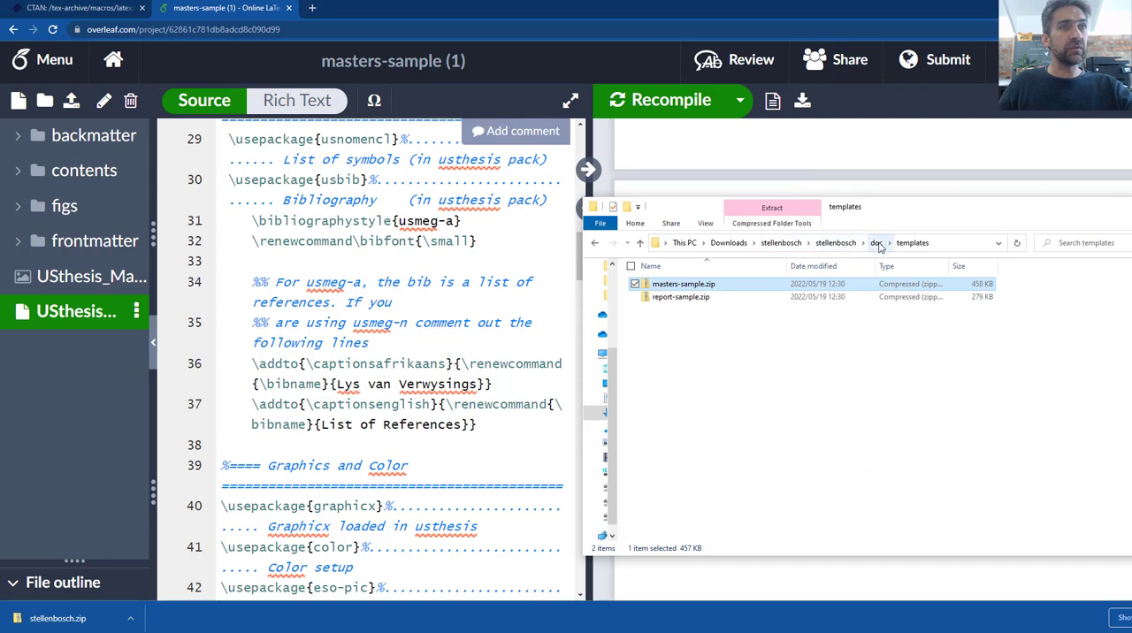
- Go up to the package's doc folder in File Explorer and open a documentation PDF
left_click(878, 242)
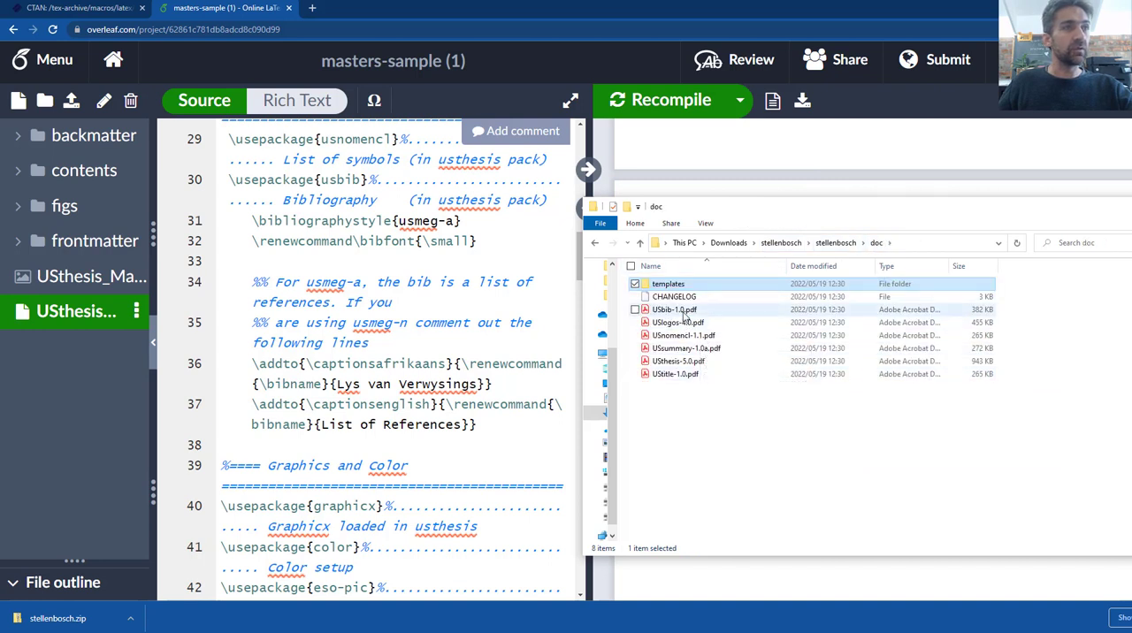
mouse_move(675, 309)
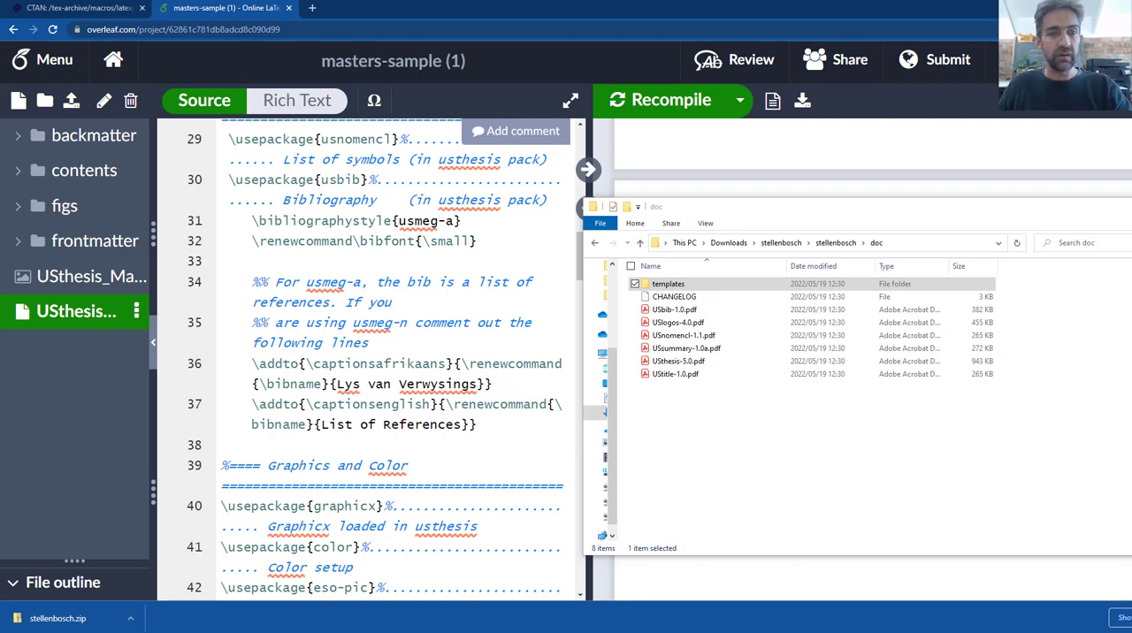
double_click(676, 322)
type("n")
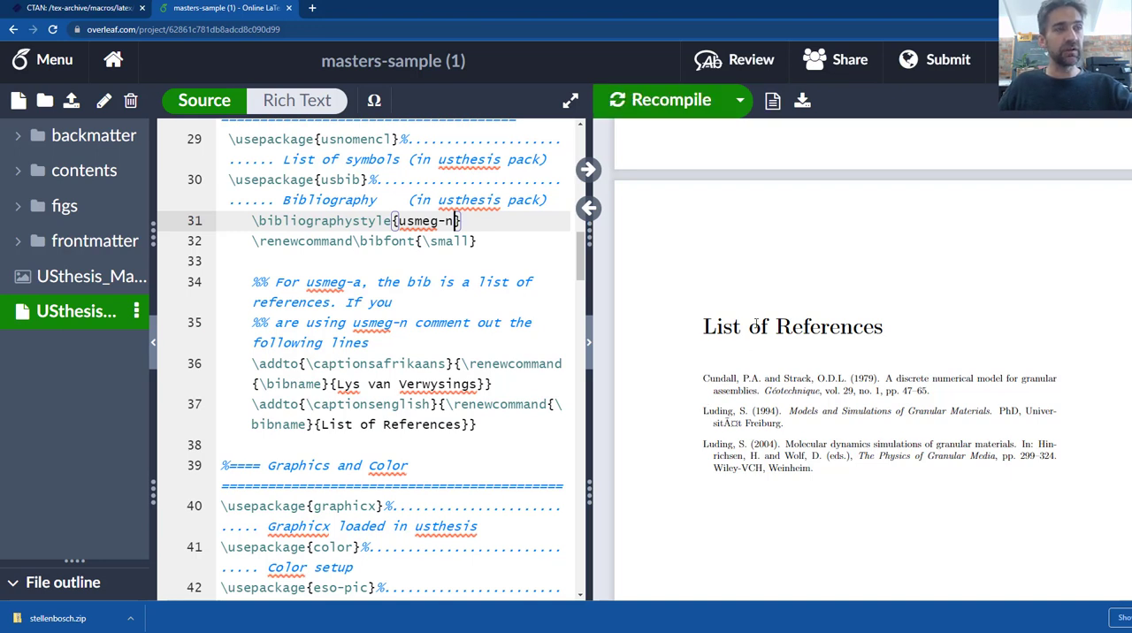
mouse_move(765, 305)
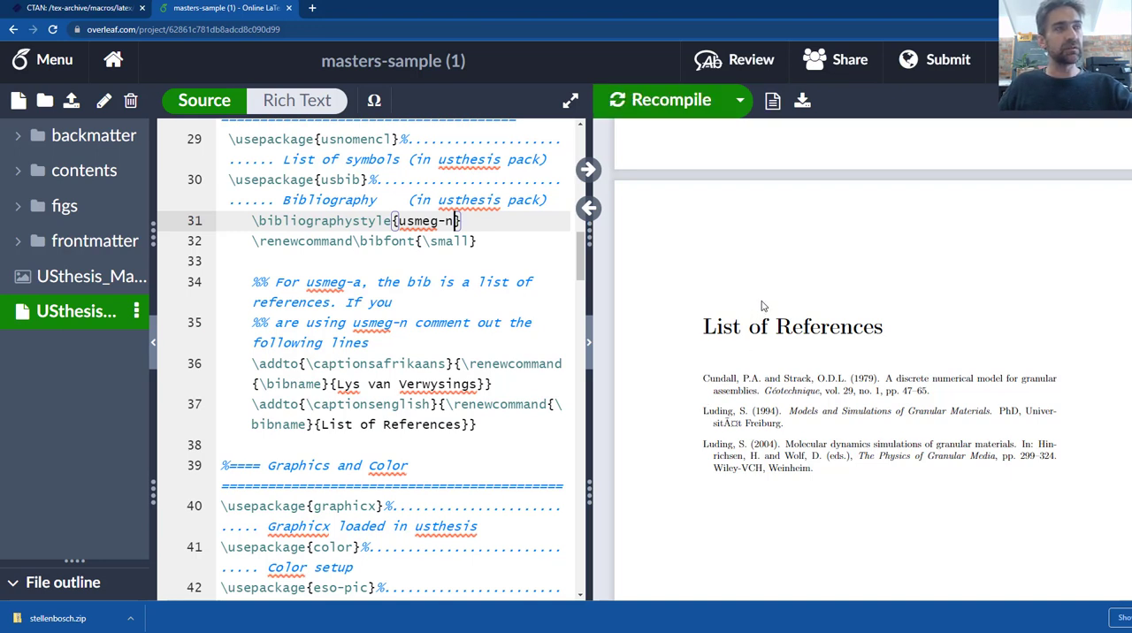
- Expand the frontmatter folder and scroll the main thesis file down to the Front matter section, selecting its lines
left_click(672, 99)
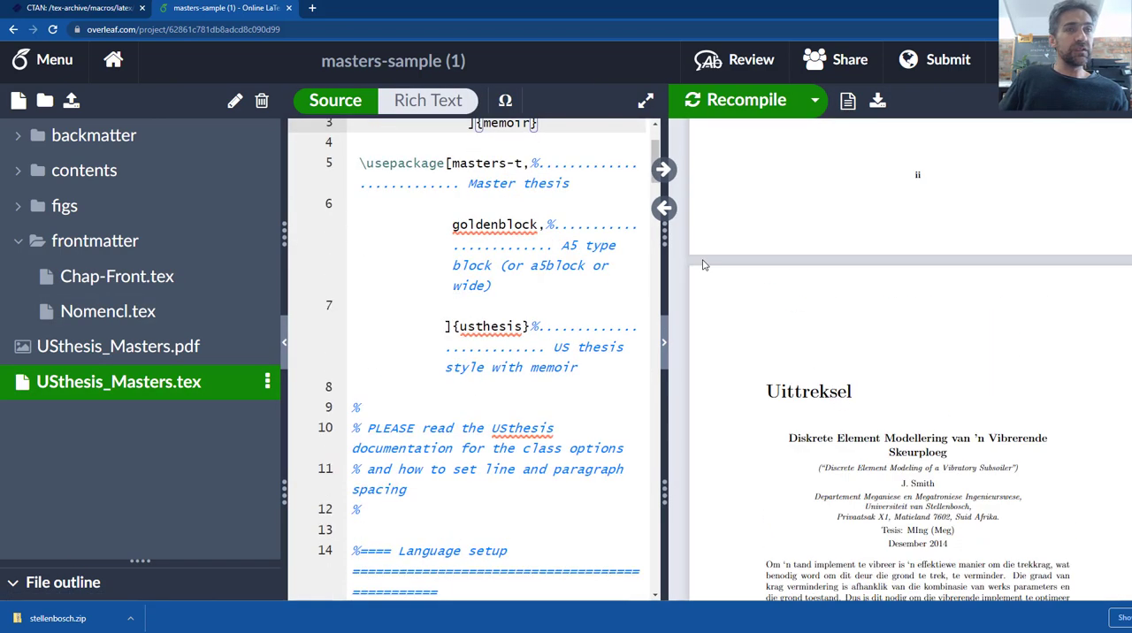
scroll("down", 3)
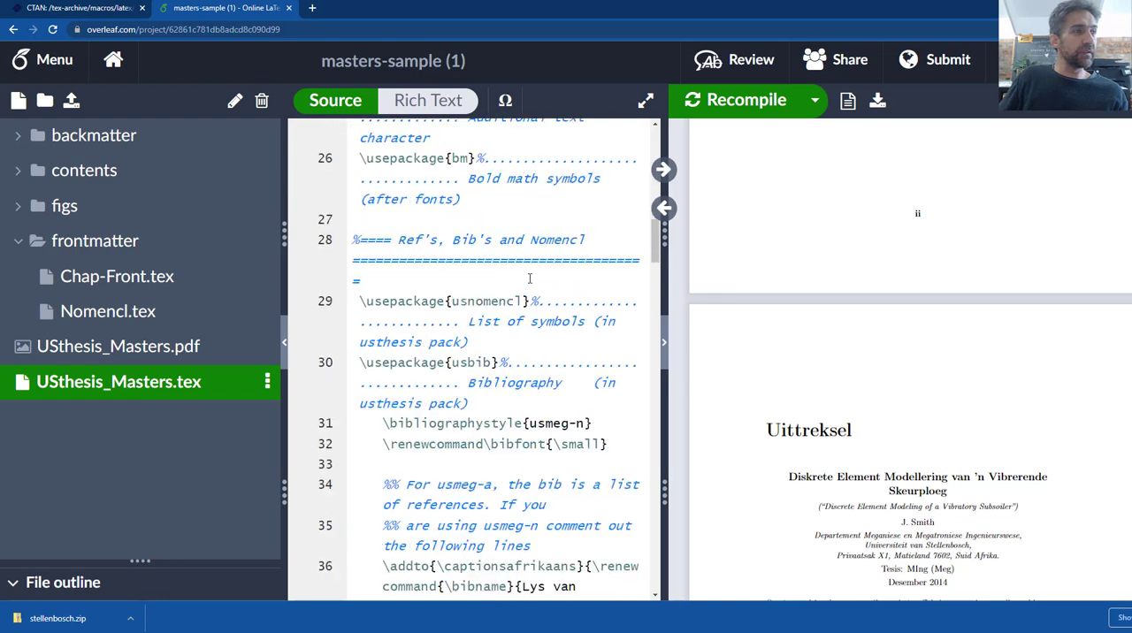
scroll("down", 3)
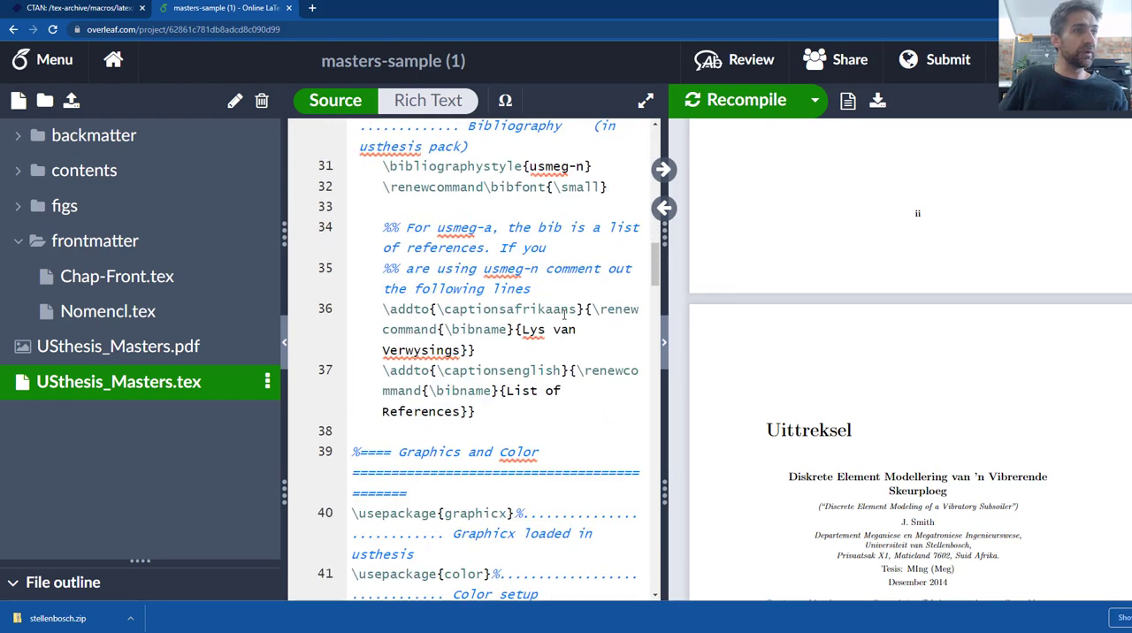
scroll("down", 3)
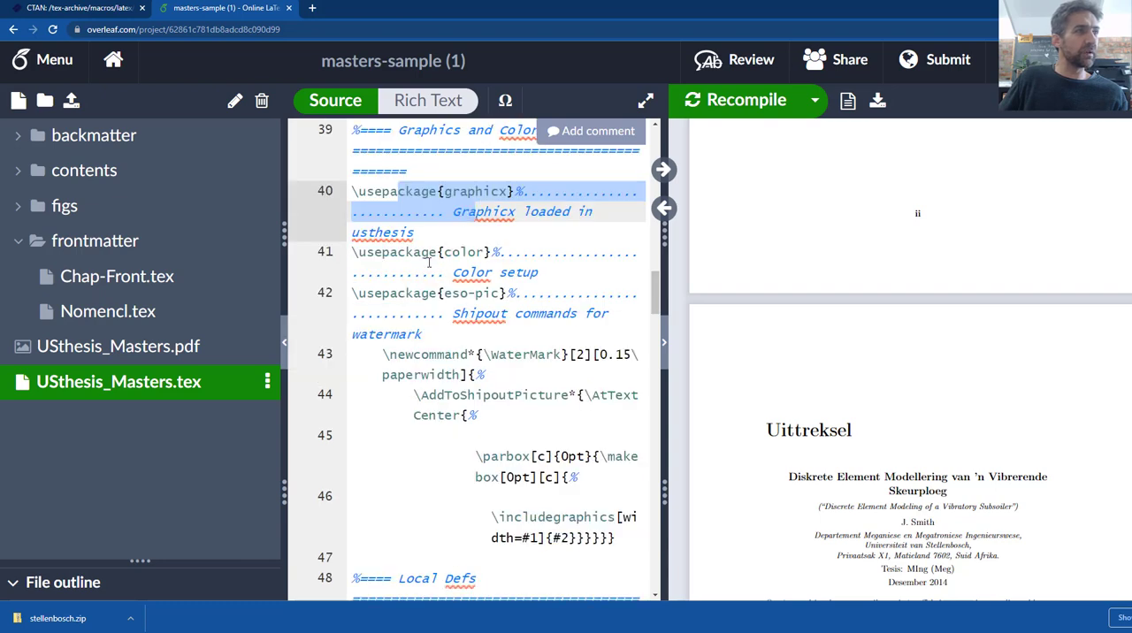
scroll("down", 3)
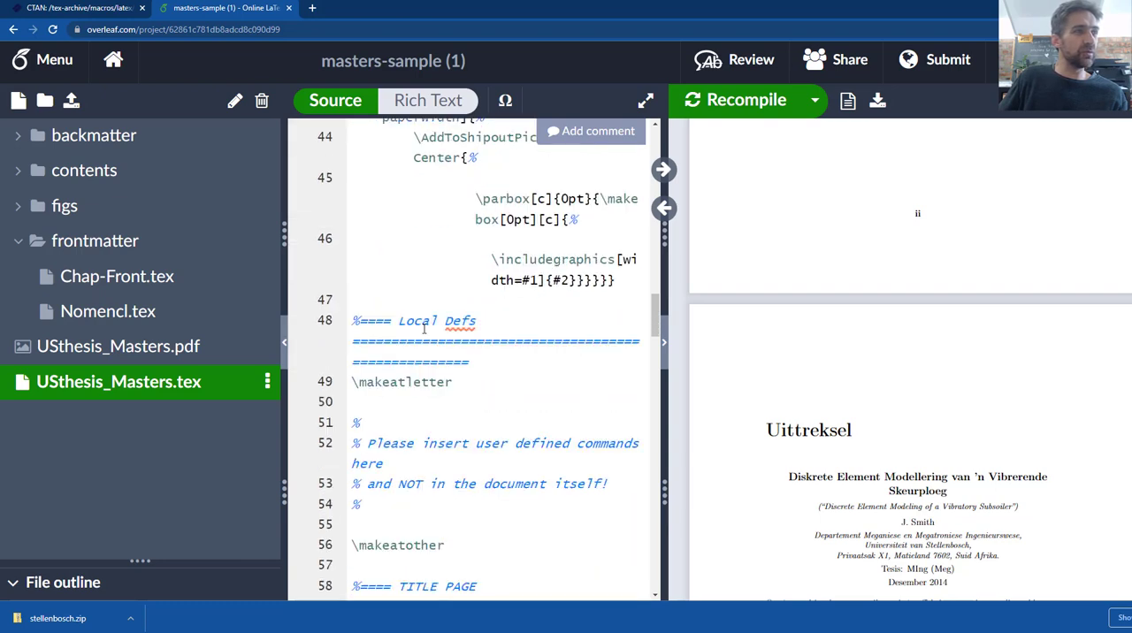
scroll("down", 3)
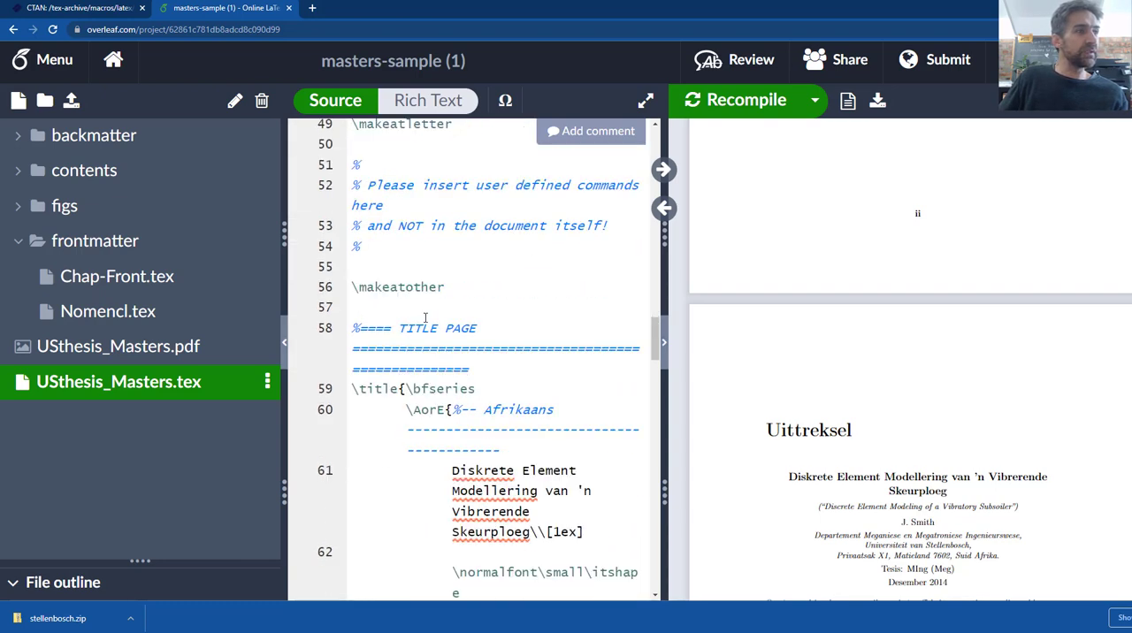
scroll("down", 3)
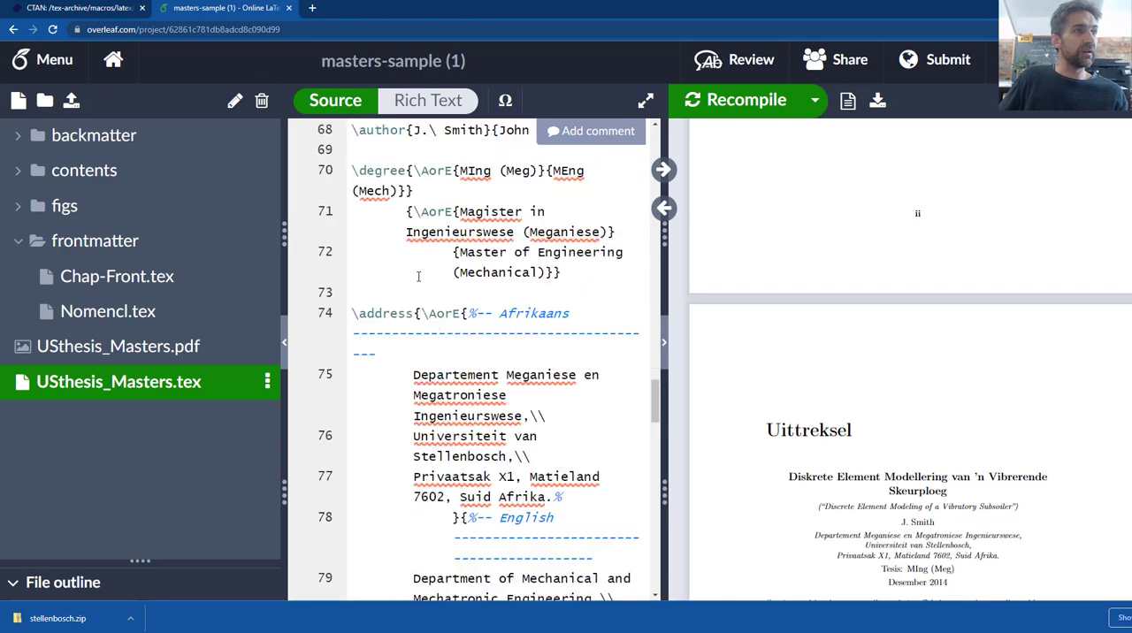
scroll("down", 3)
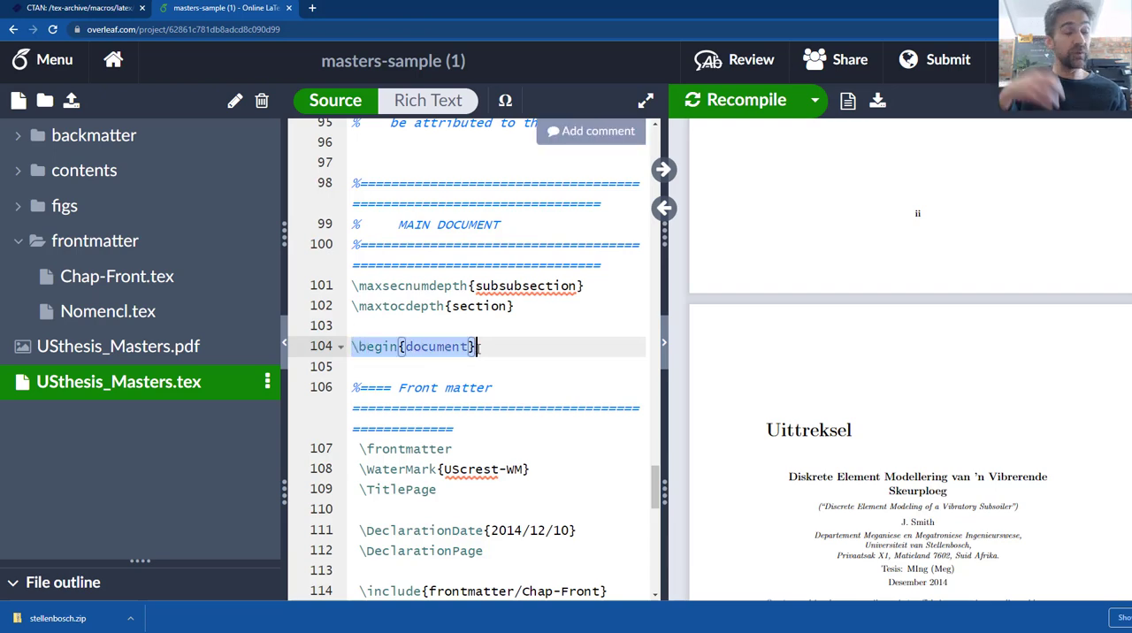
scroll("down", 3)
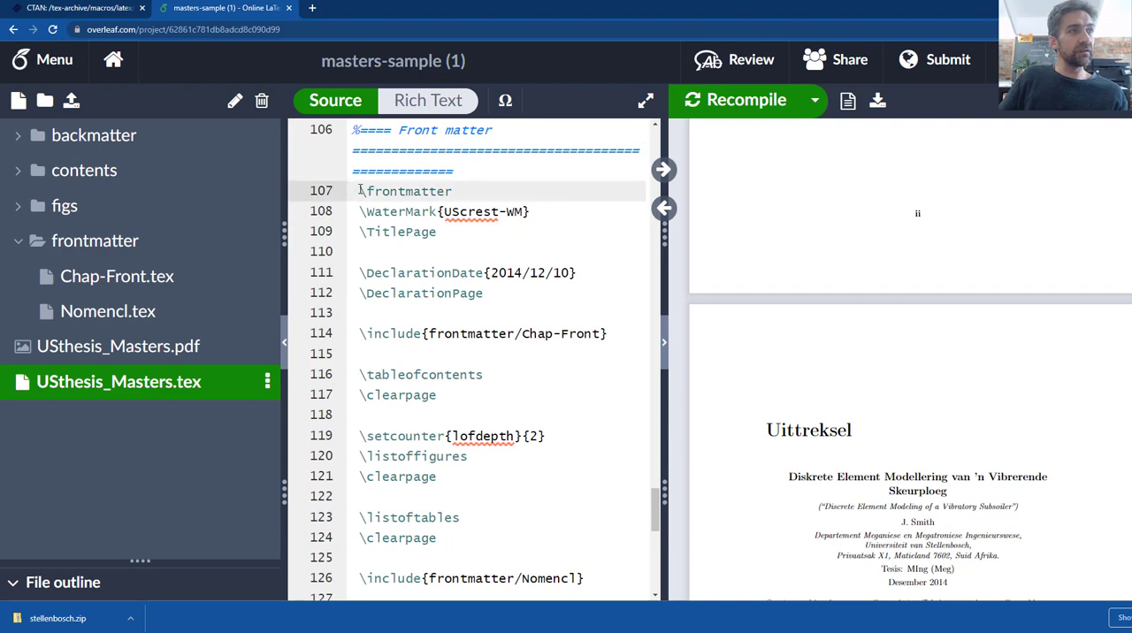
left_click_drag(359, 191, 484, 294)
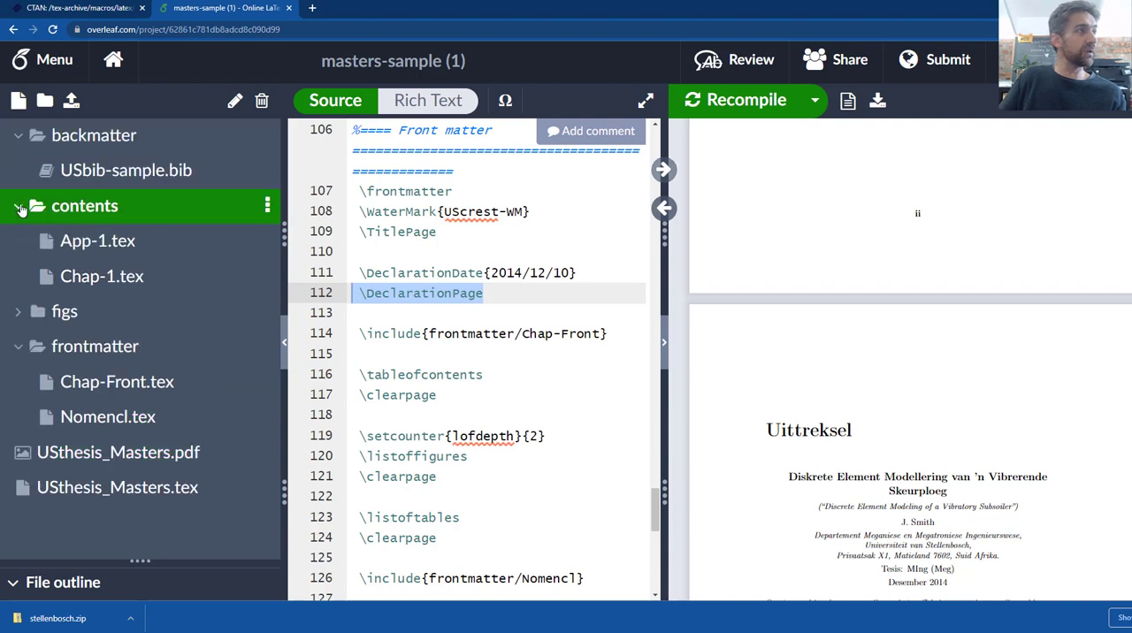
mouse_move(55, 349)
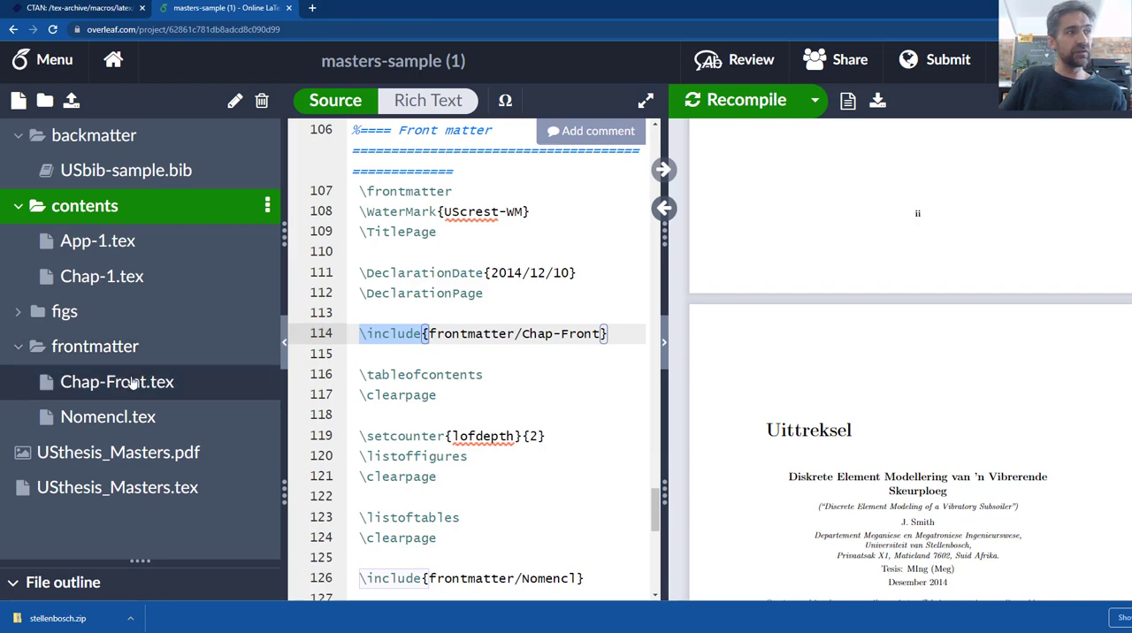
left_click(116, 382)
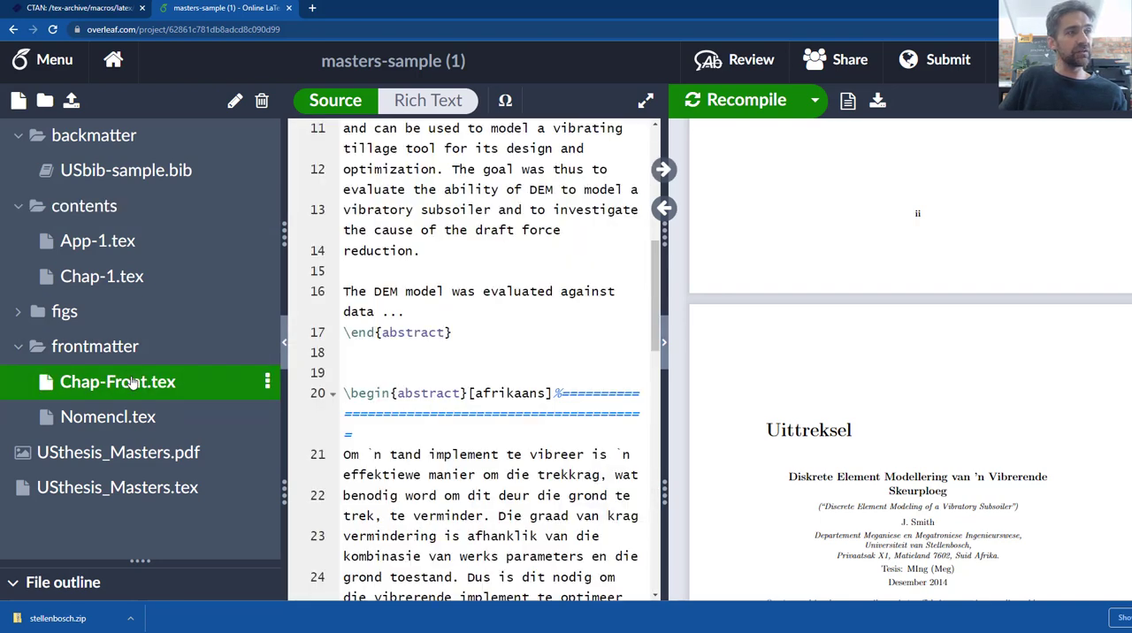
scroll("up", 3)
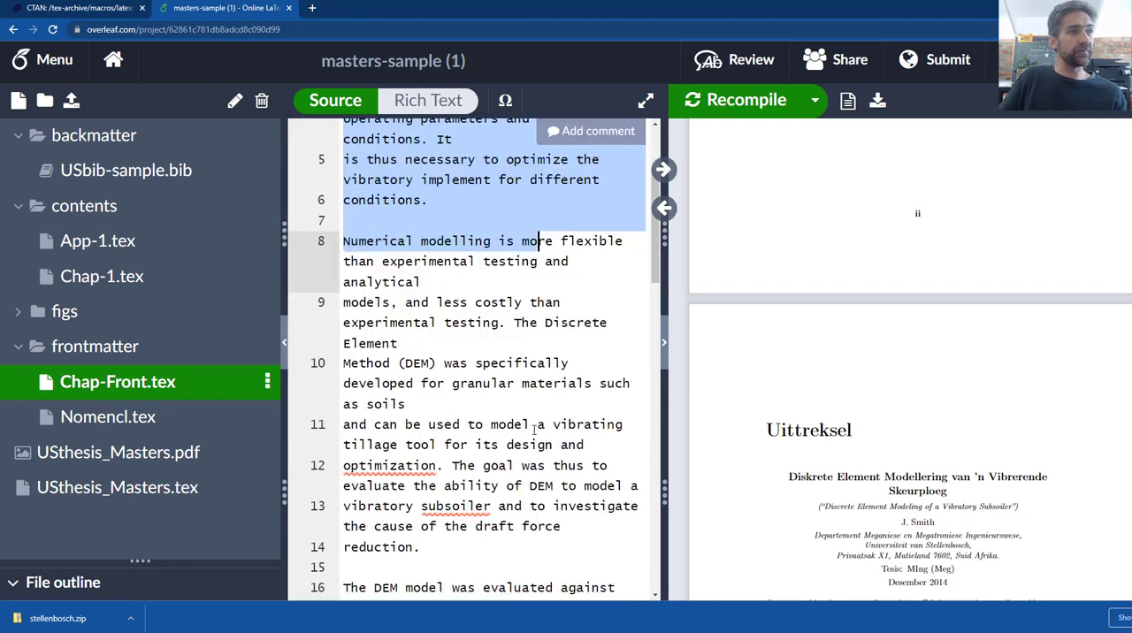
scroll("down", 3)
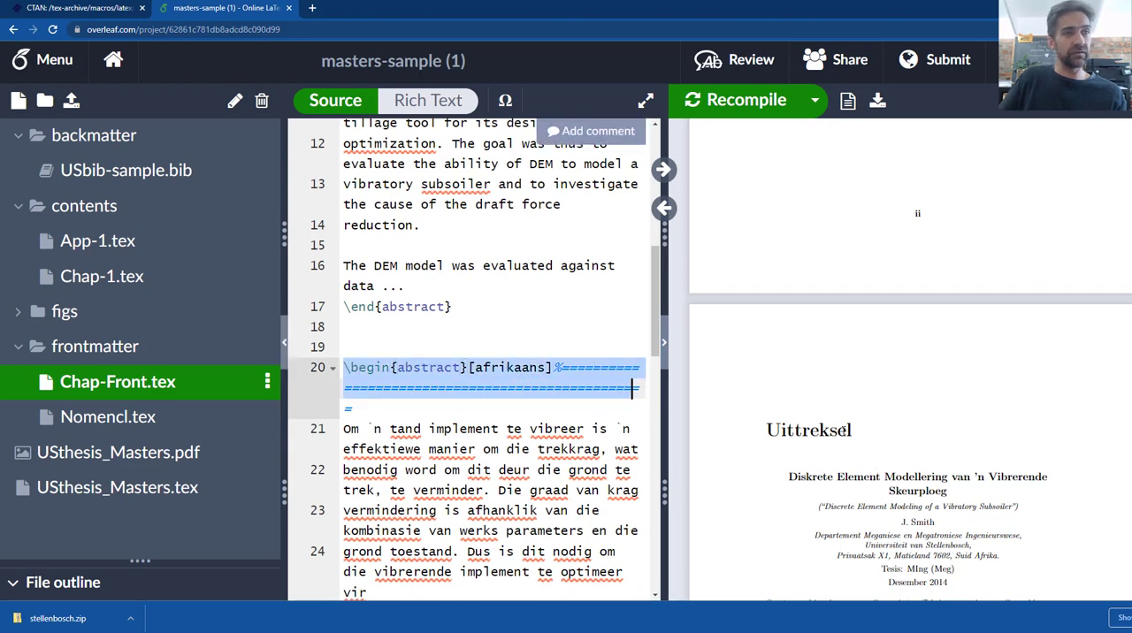
scroll("down", 3)
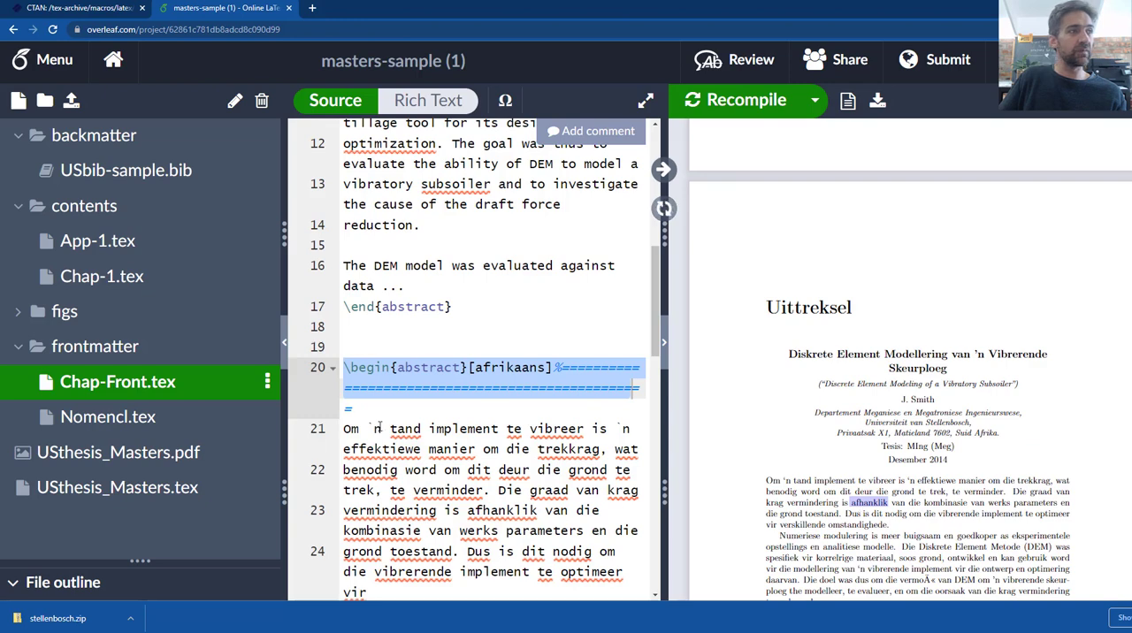
left_click(117, 488)
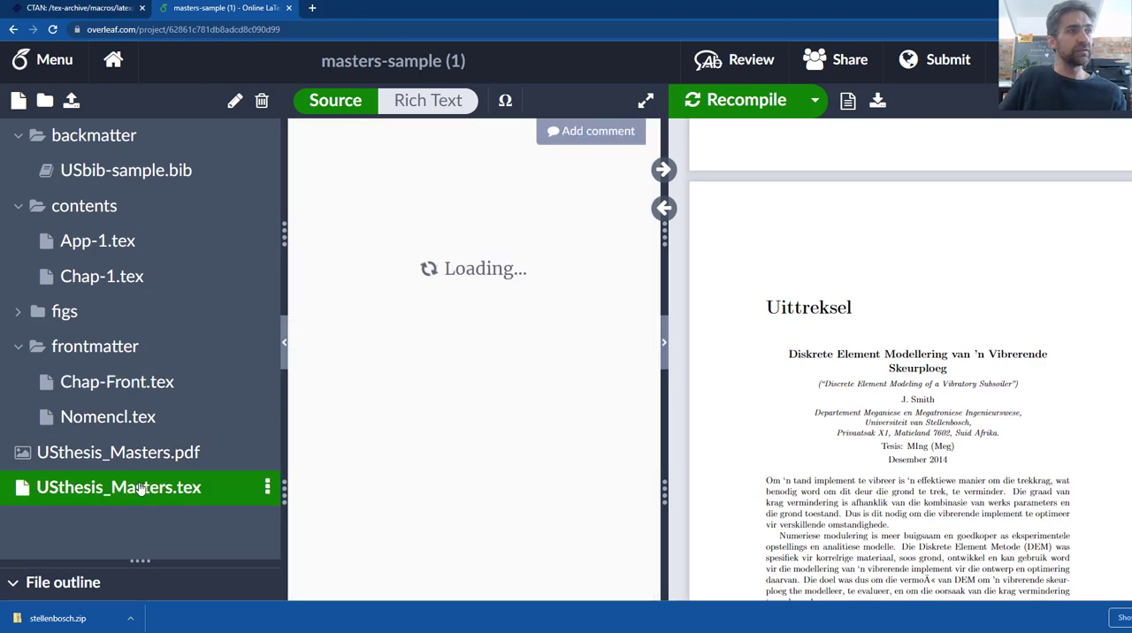
- Reopen USthesis_Masters.tex and scroll the PDF preview through acknowledgements and list of tables to the Contents page
left_click(117, 489)
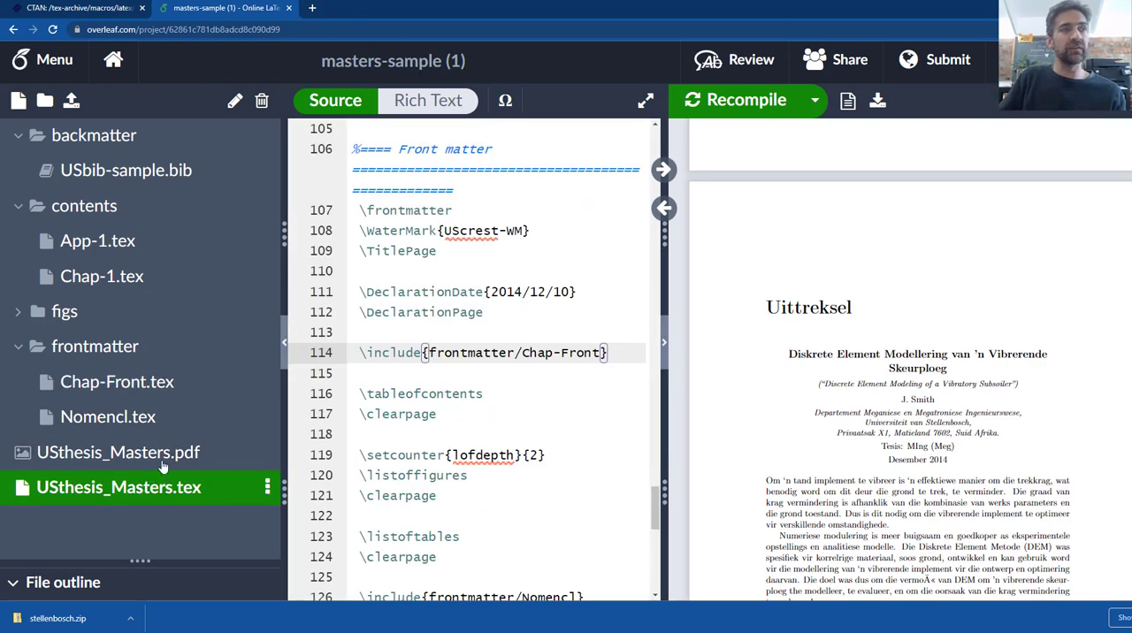
mouse_move(99, 431)
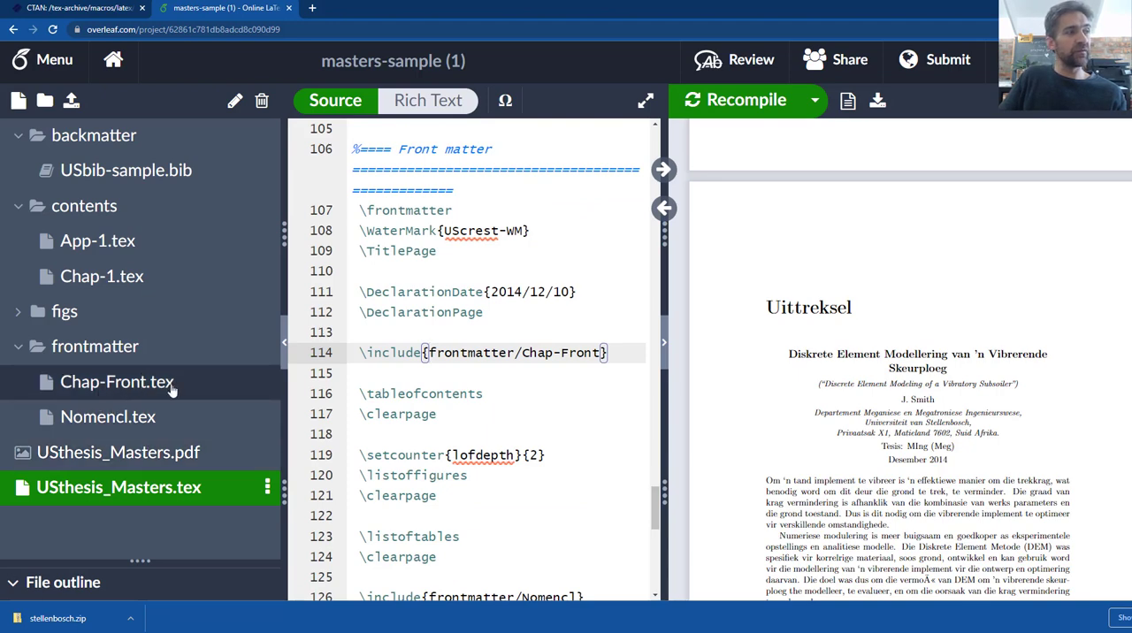
scroll("down", 3)
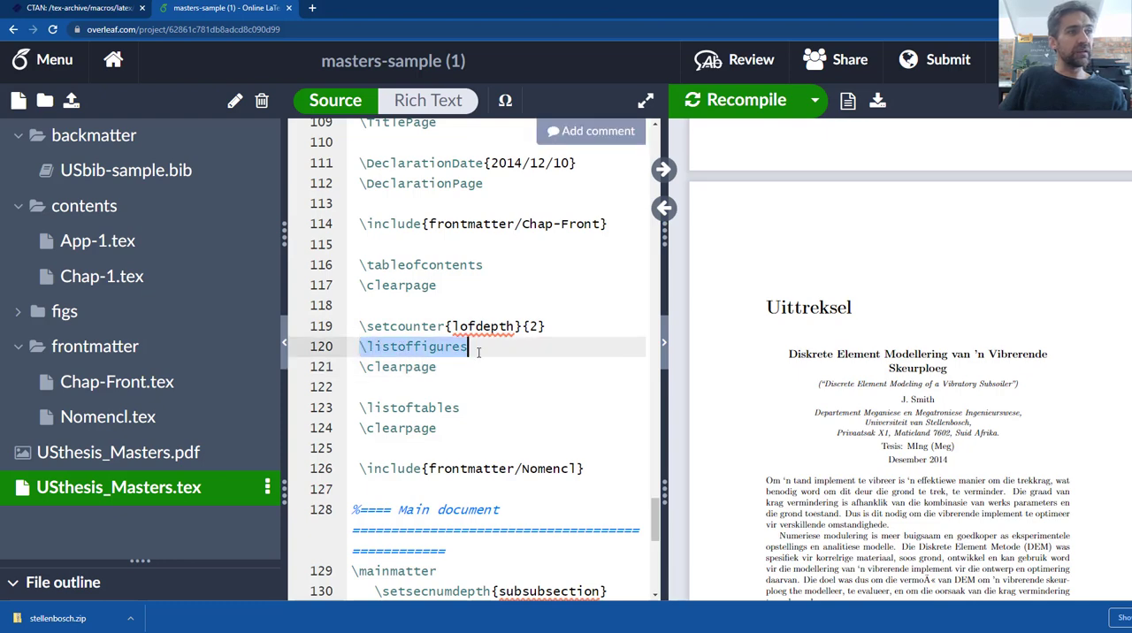
scroll("down", 3)
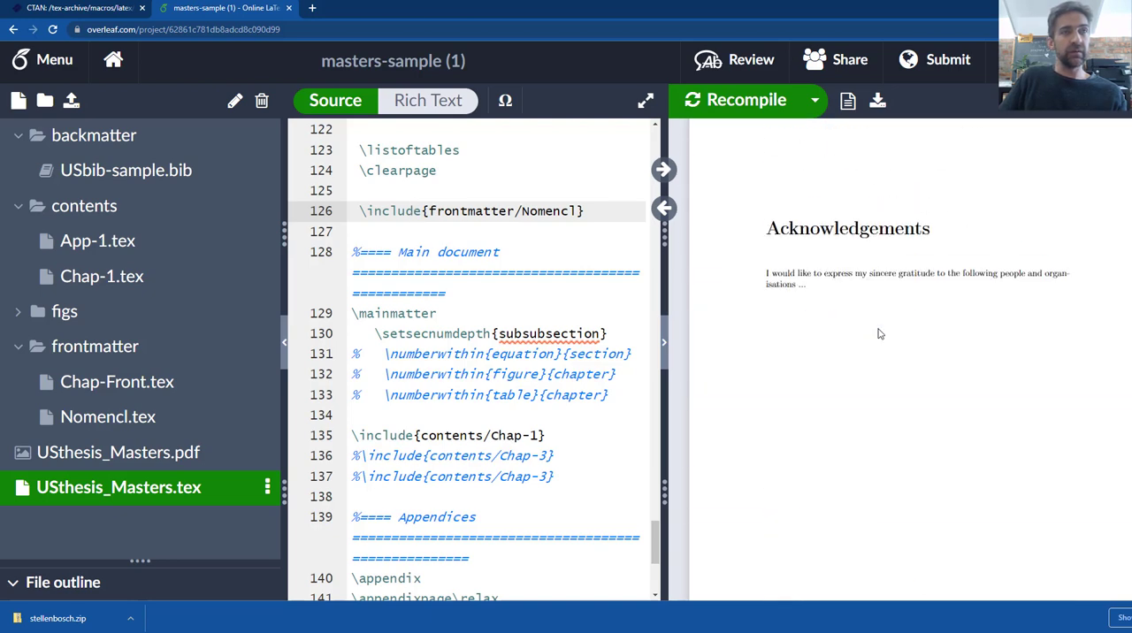
scroll("up", 3)
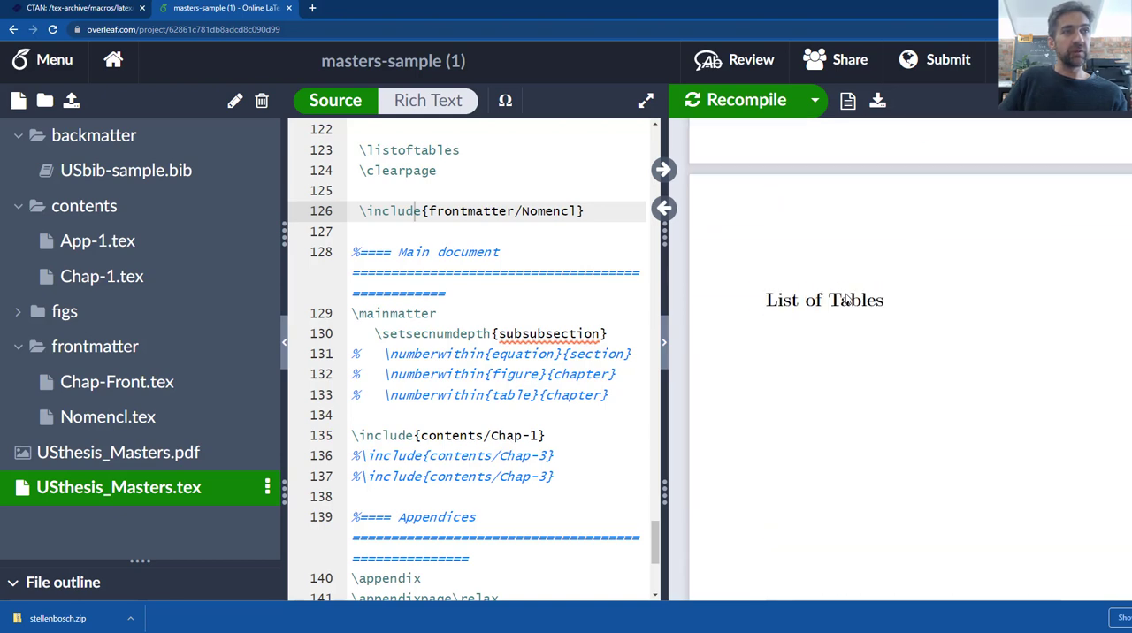
scroll("down", 3)
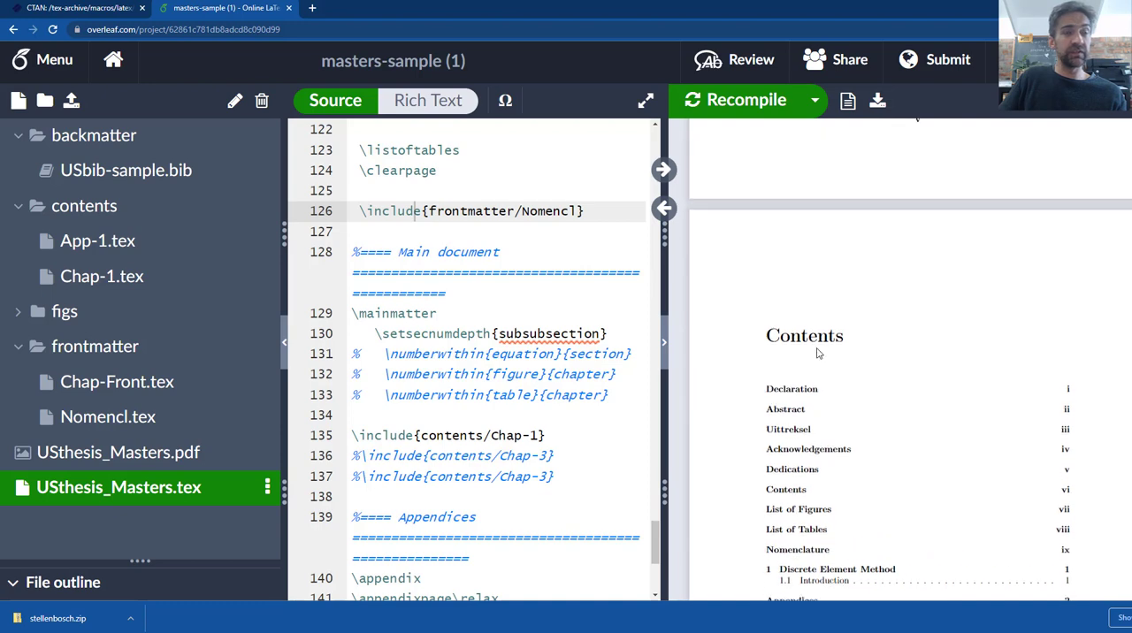
scroll("up", 3)
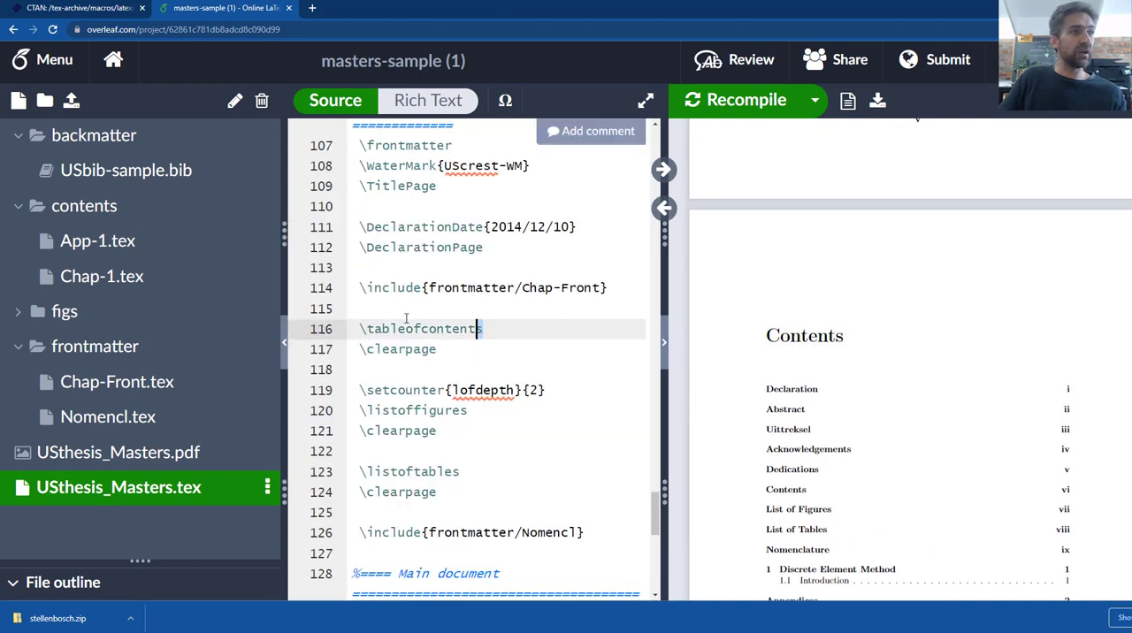
scroll("down", 3)
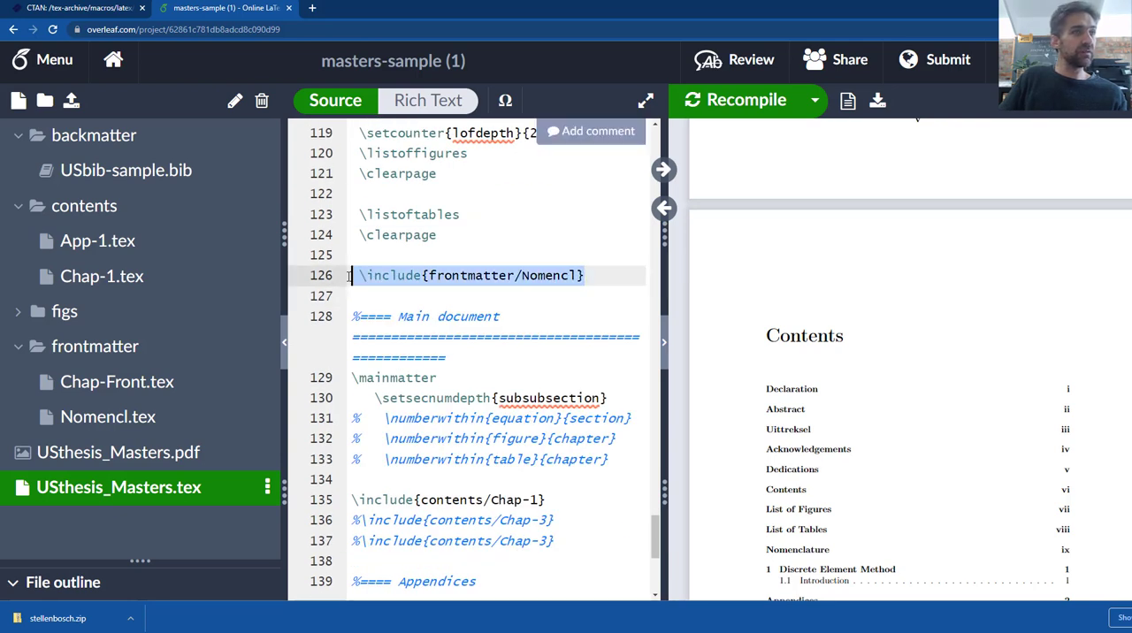
- In Nomencl.tex, select the Coordinate entries and sync the PDF preview to the Nomenclature page
left_click(108, 416)
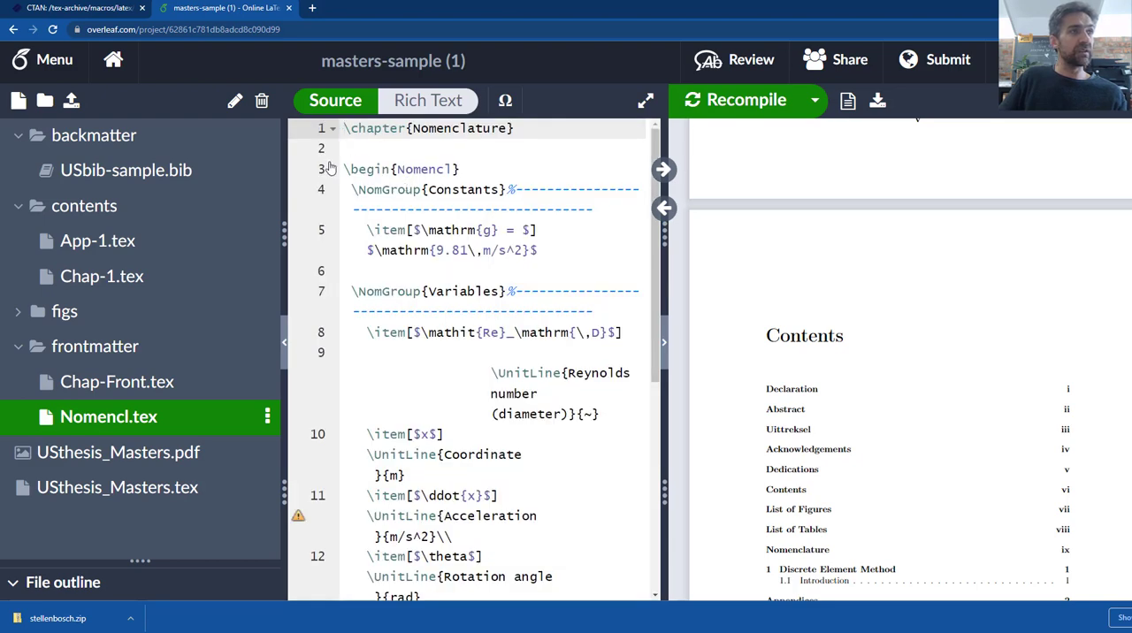
scroll("down", 3)
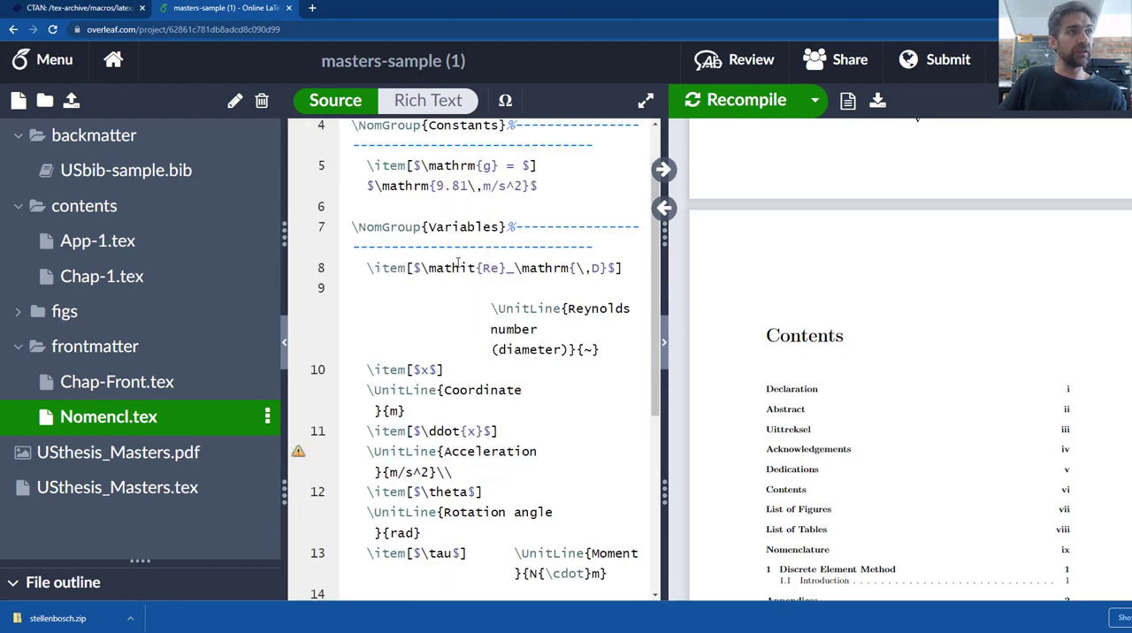
scroll("down", 3)
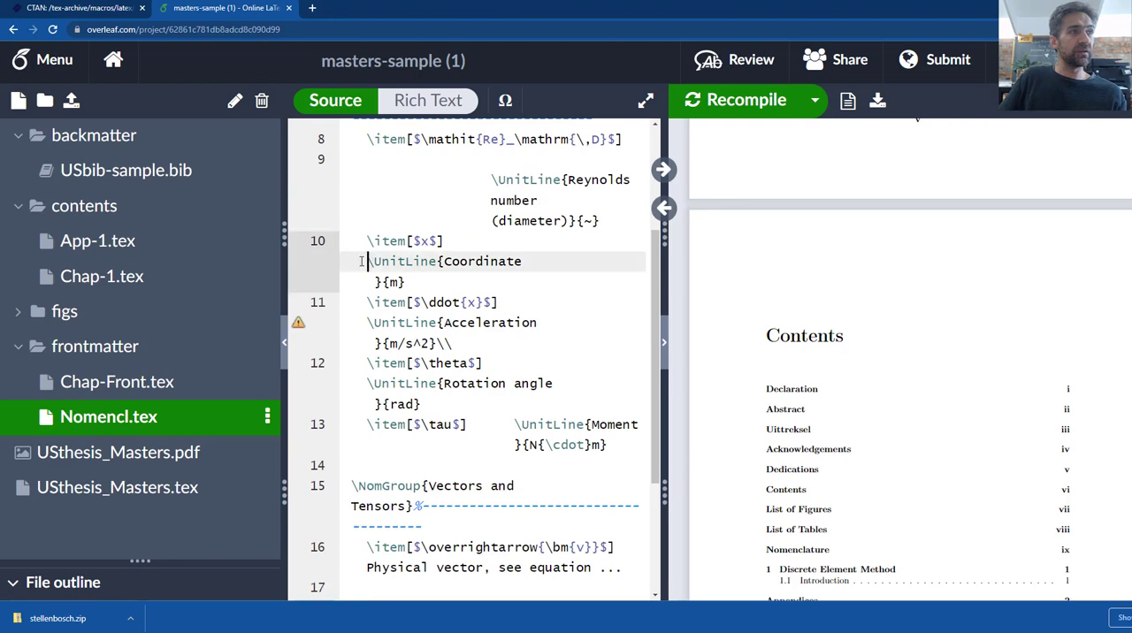
left_click_drag(368, 261, 506, 301)
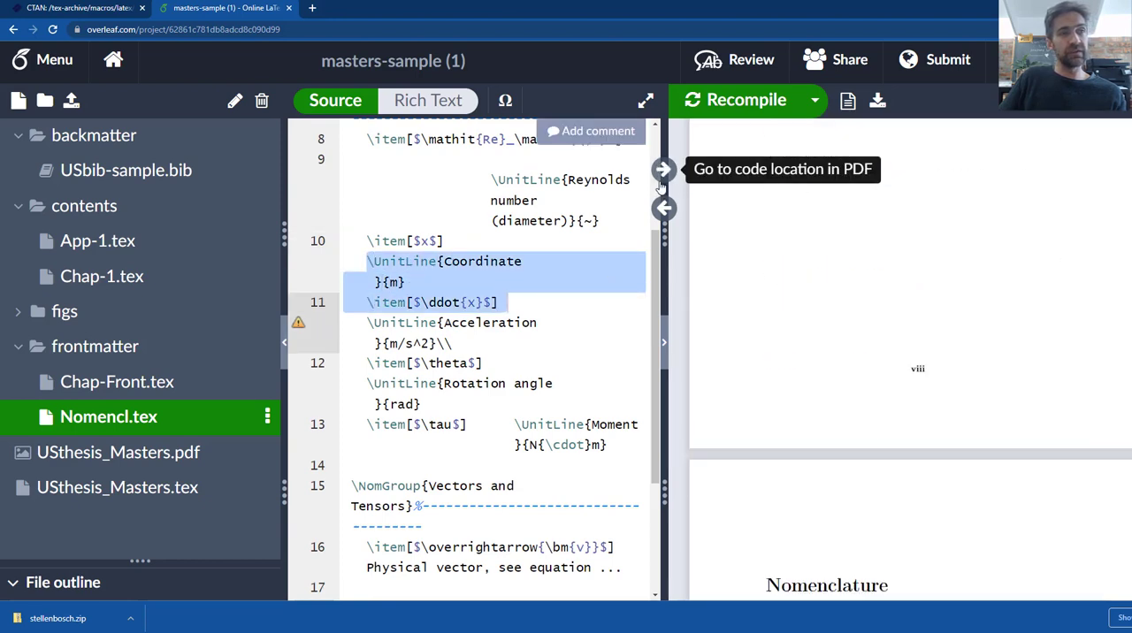
left_click(664, 170)
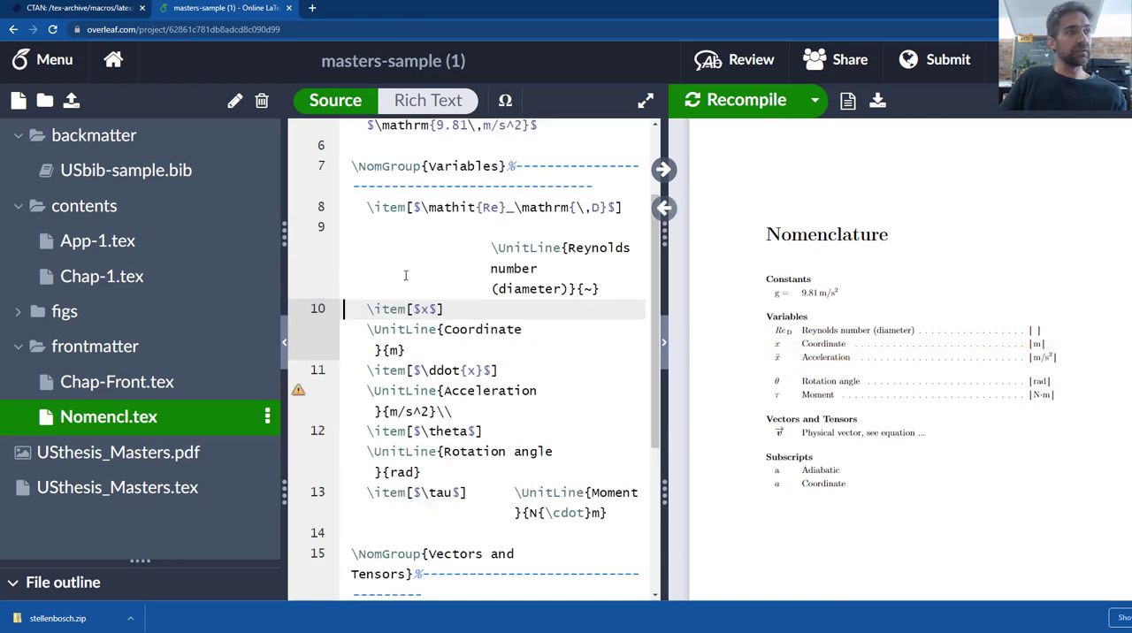
left_click(428, 308)
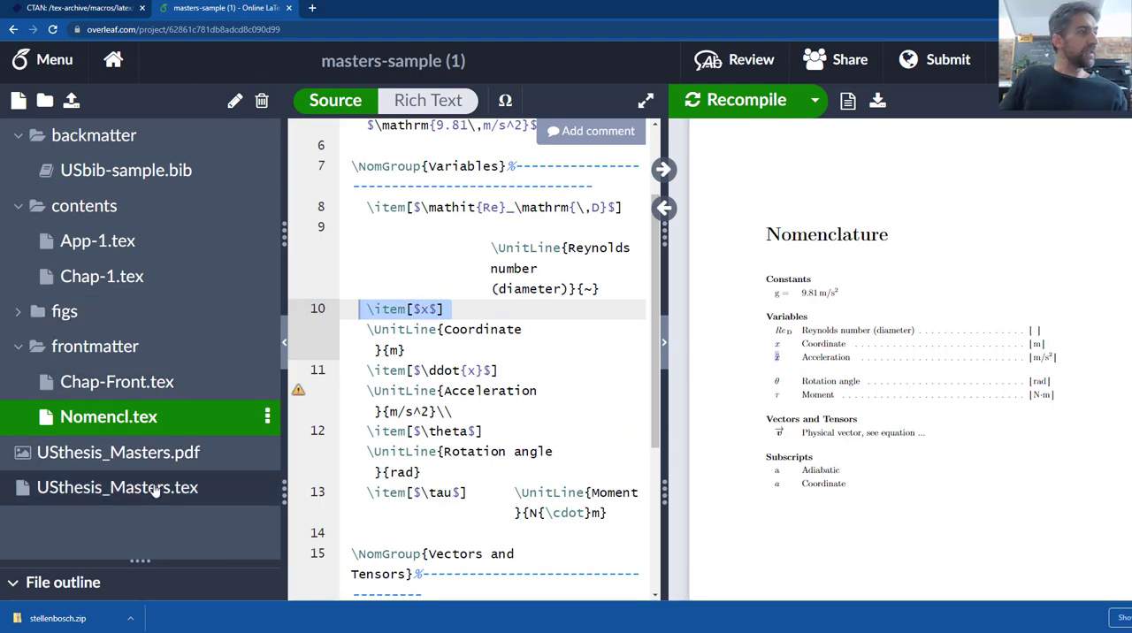
- In USthesis_Masters.tex, highlight \mainmatter and the \include{contents/Chap-1} line
left_click(117, 488)
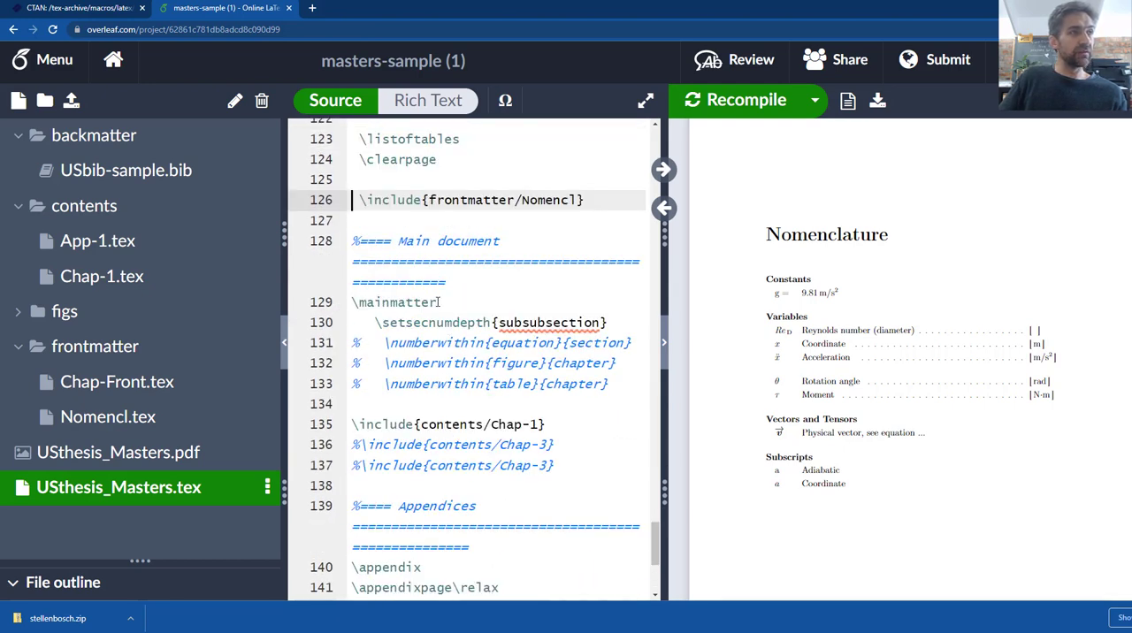
double_click(393, 301)
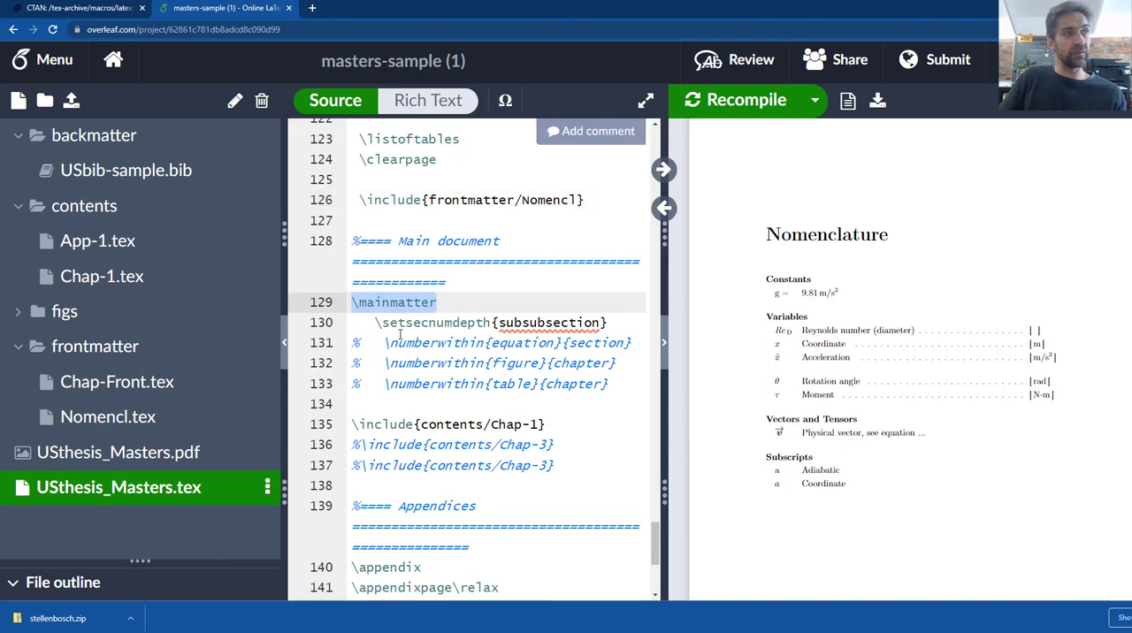
scroll("down", 3)
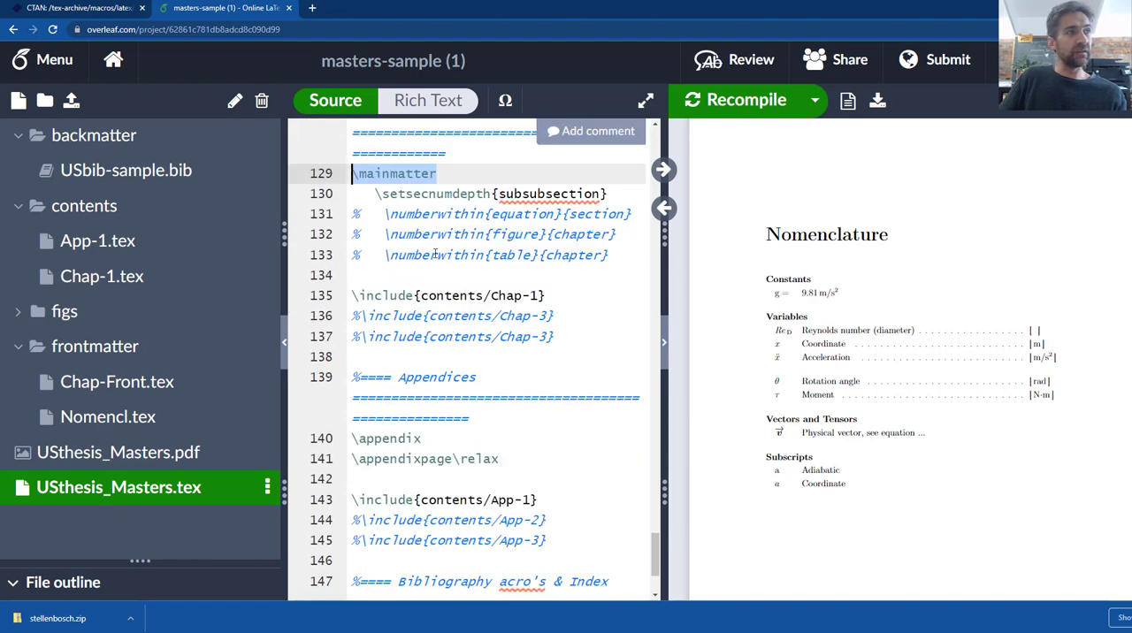
left_click(485, 296)
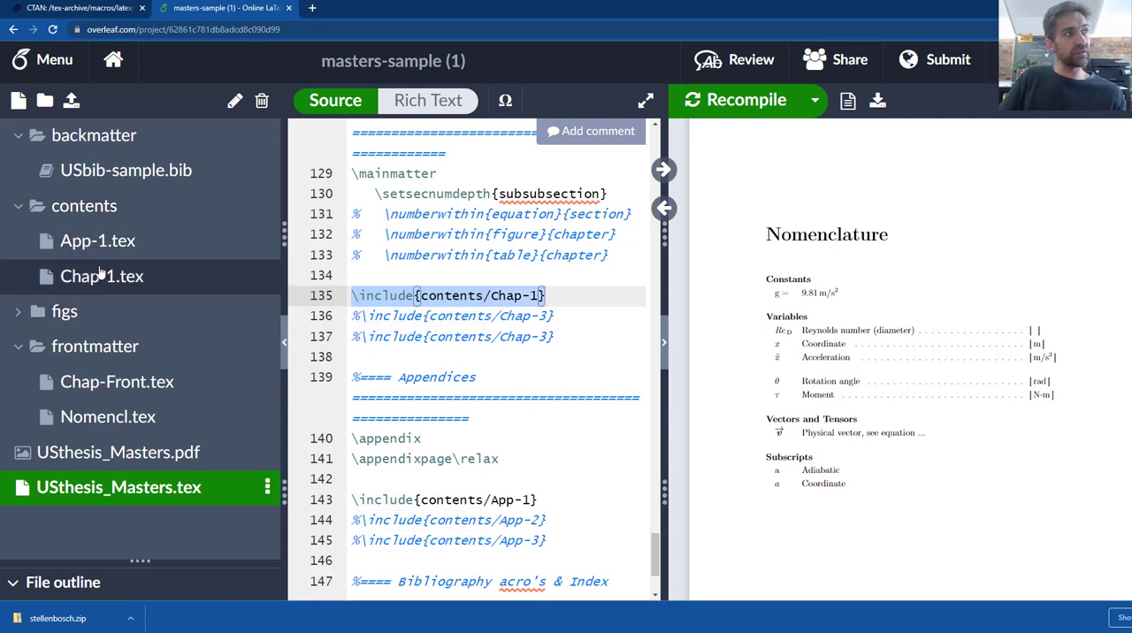
- Show Chap-1.tex's Discrete Element Method source synced with the compiled Chapter 1 introduction page
left_click(103, 276)
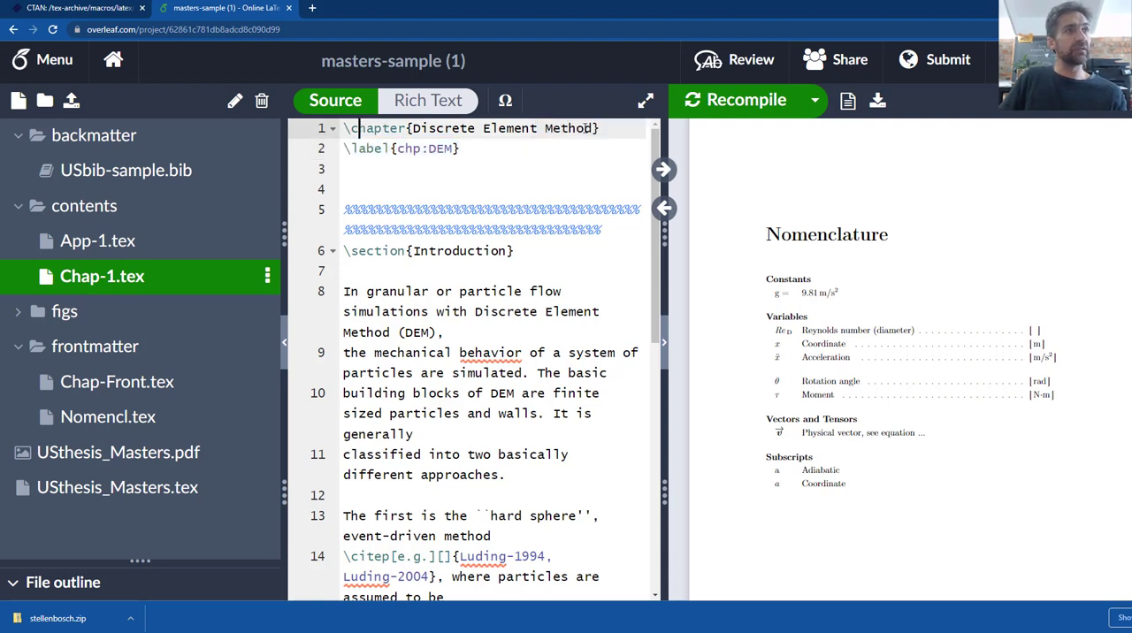
mouse_move(665, 170)
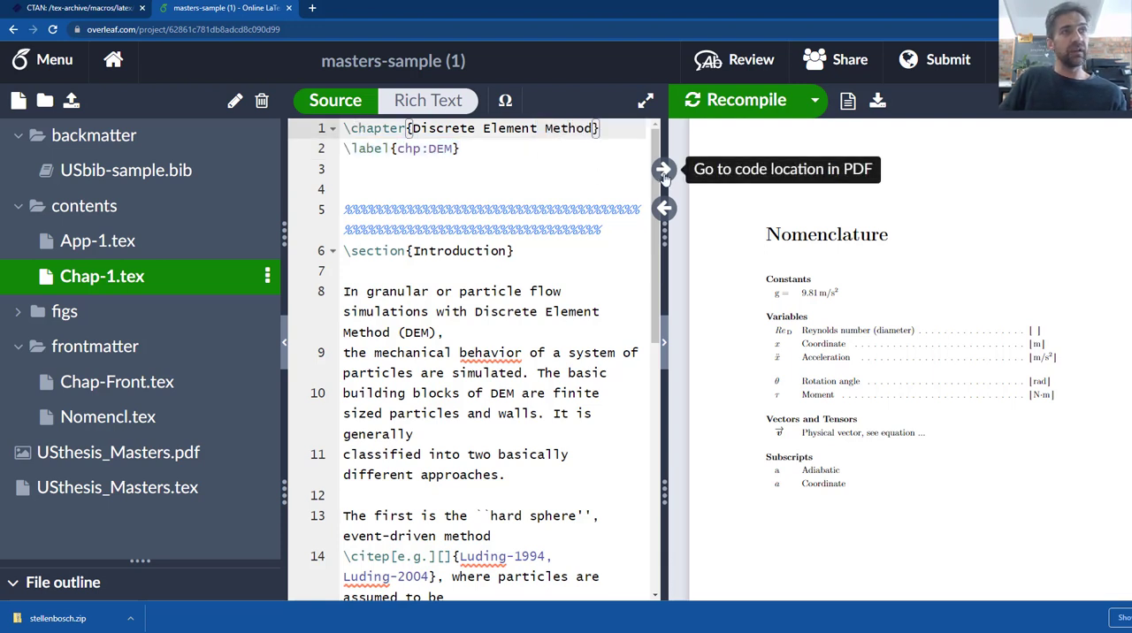
left_click(664, 170)
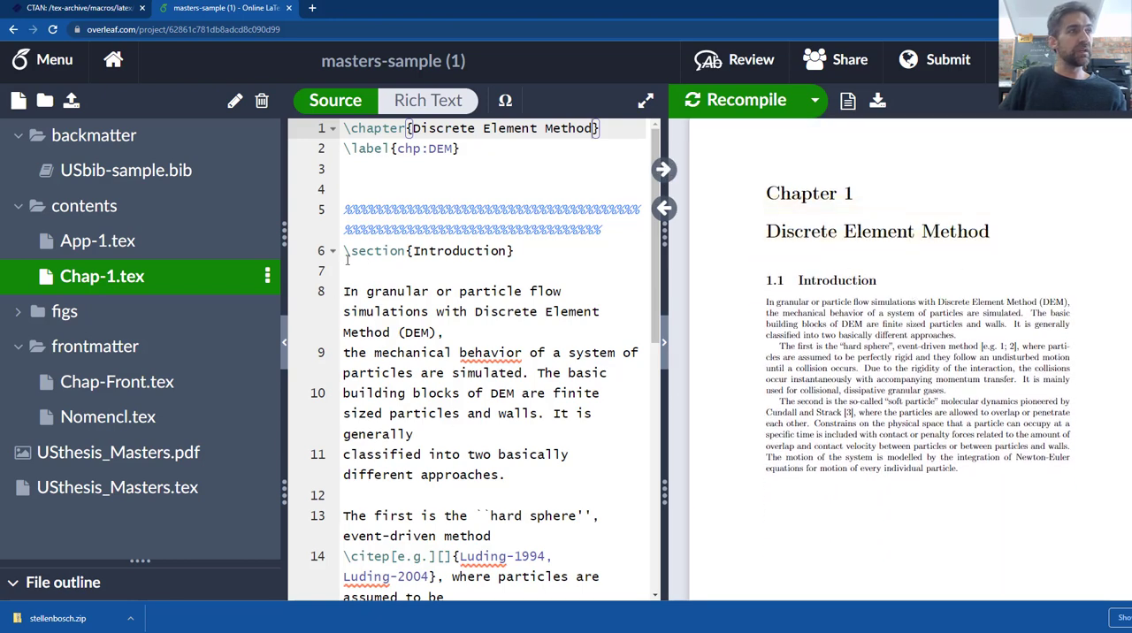
scroll("down", 3)
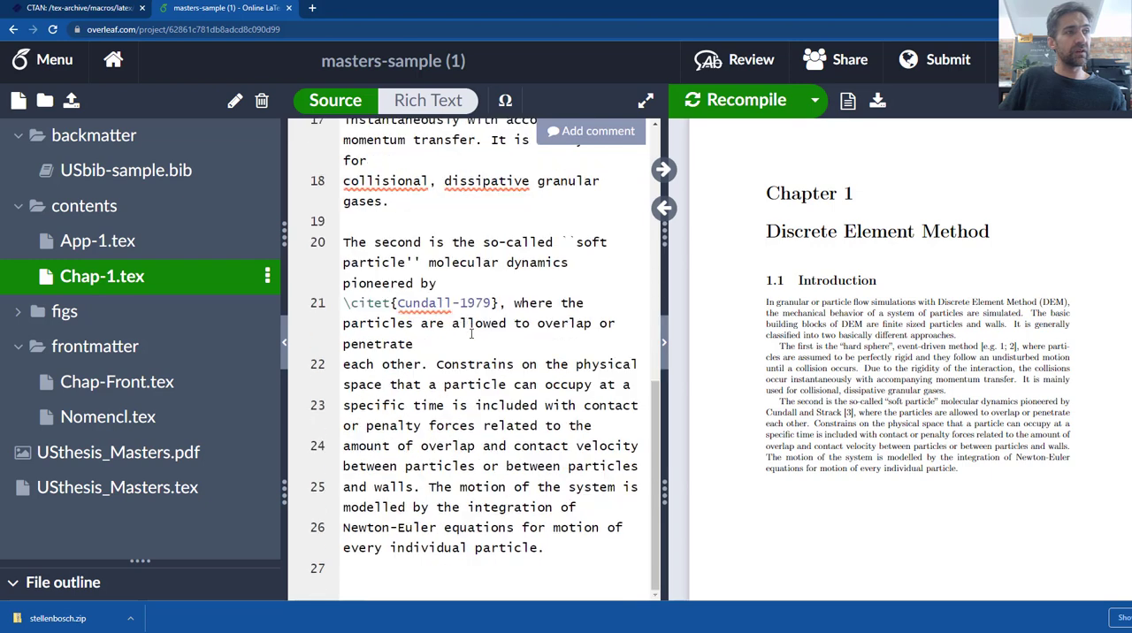
scroll("up", 3)
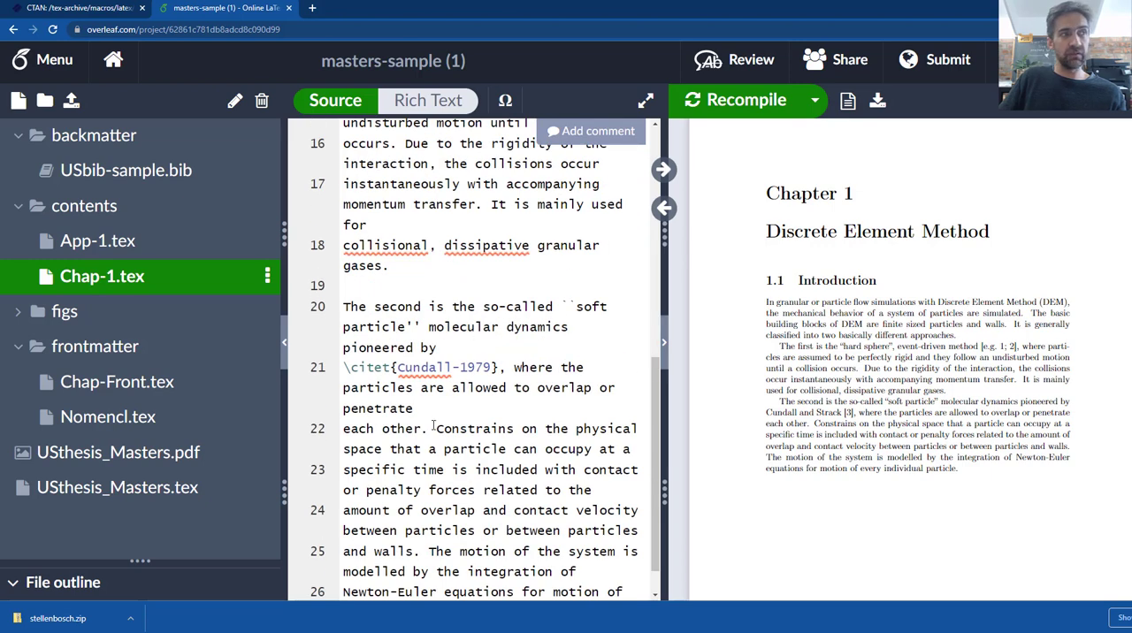
scroll("up", 3)
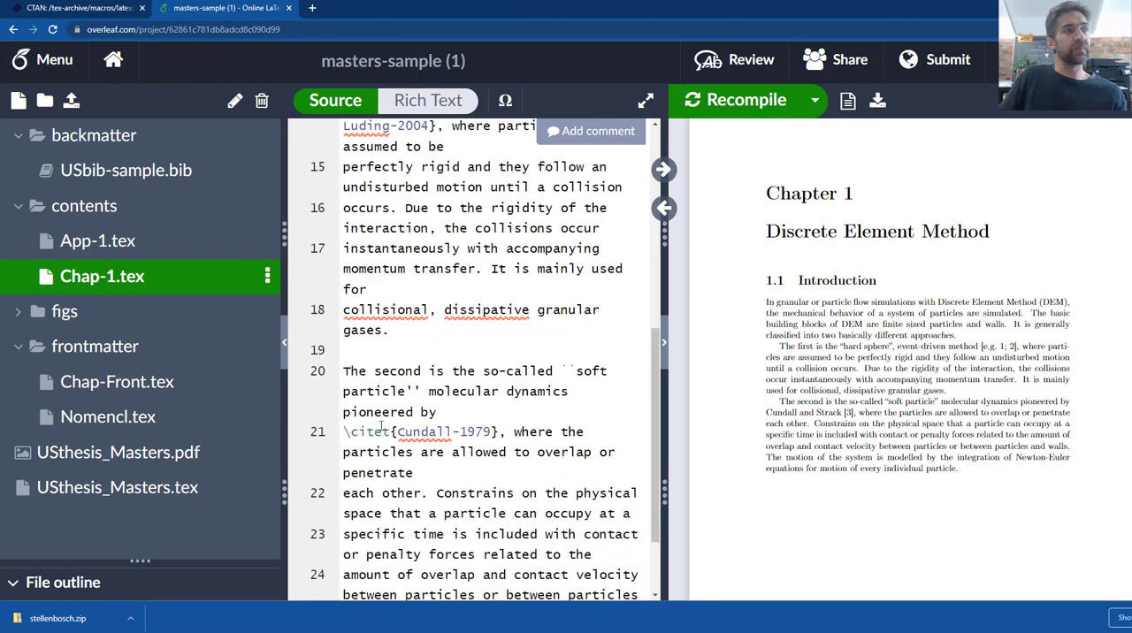
scroll("up", 3)
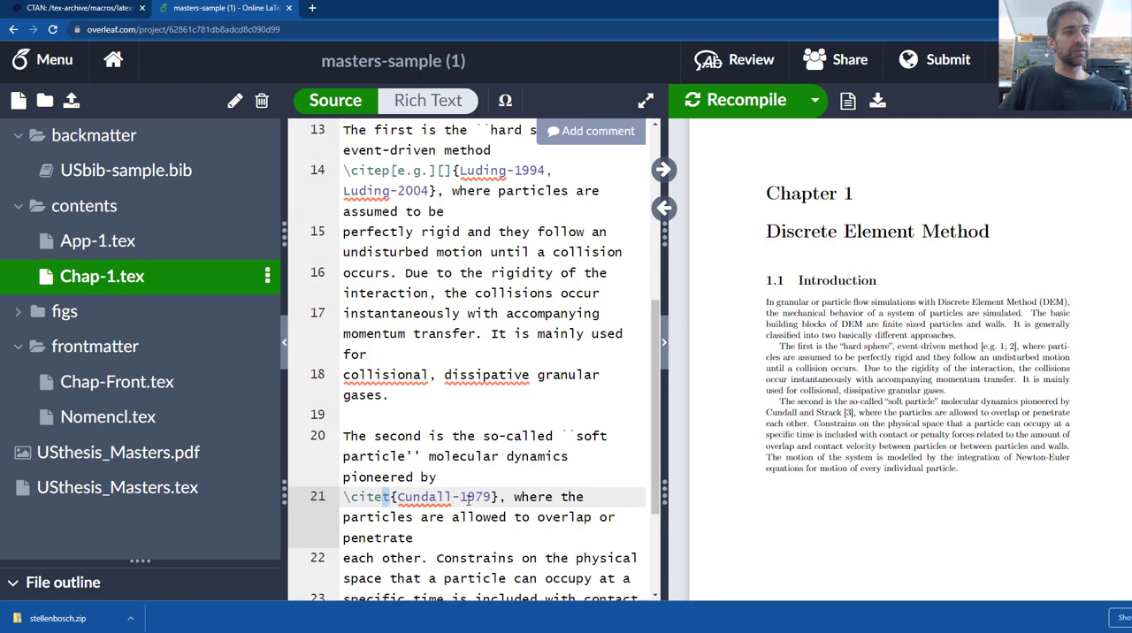
mouse_move(468, 503)
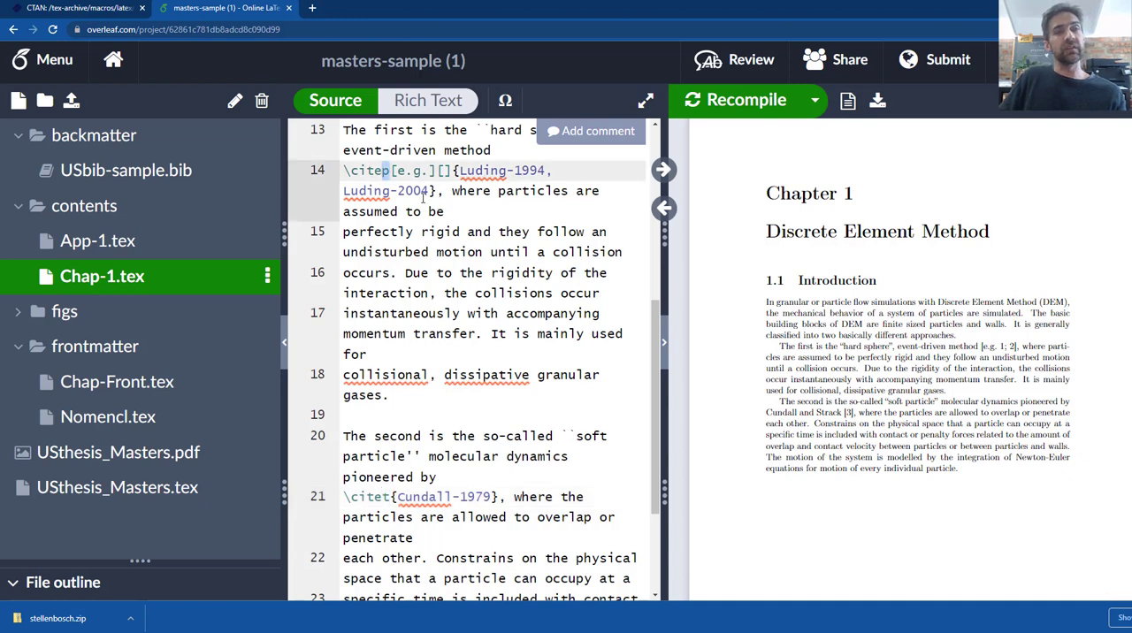
scroll("down", 3)
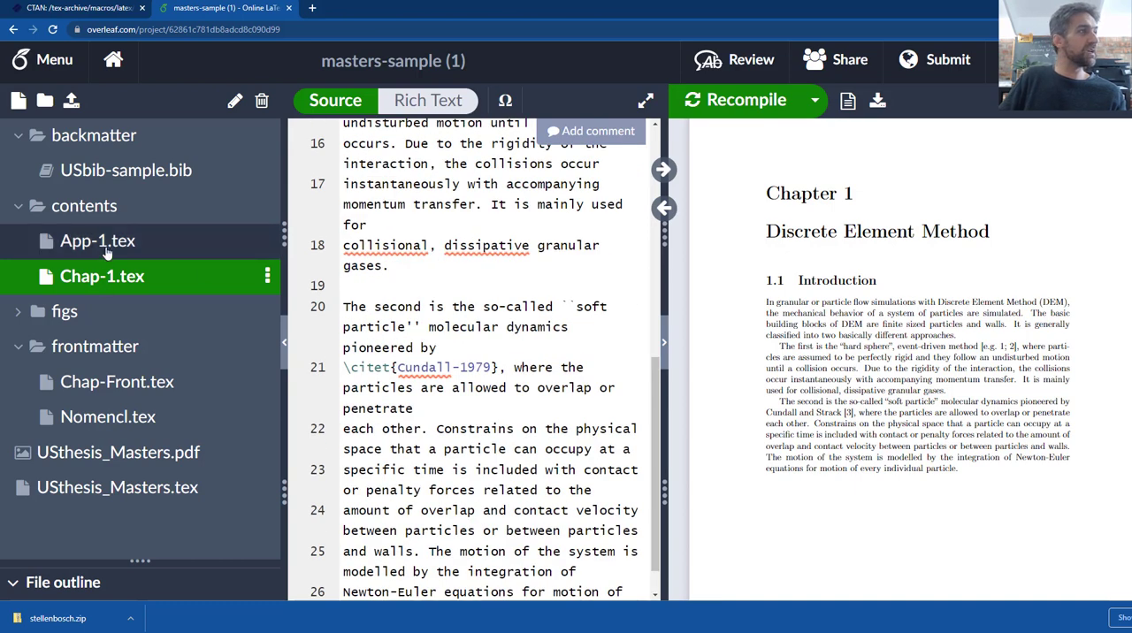
- Show App-1.tex synced with its compiled Appendix A page in the preview
left_click(98, 241)
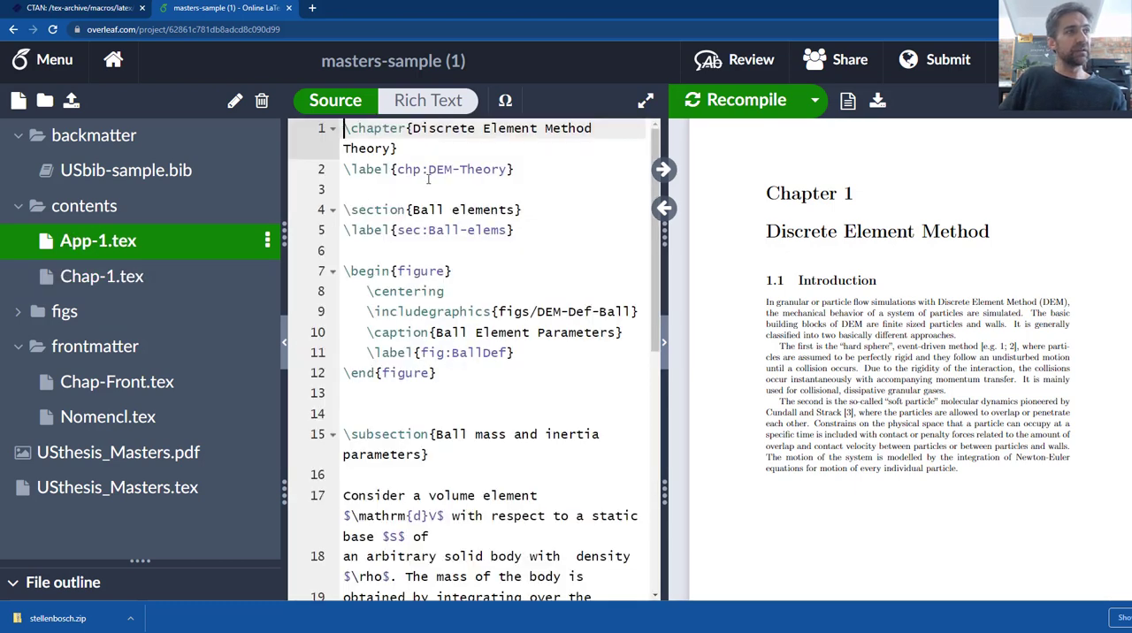
scroll("down", 3)
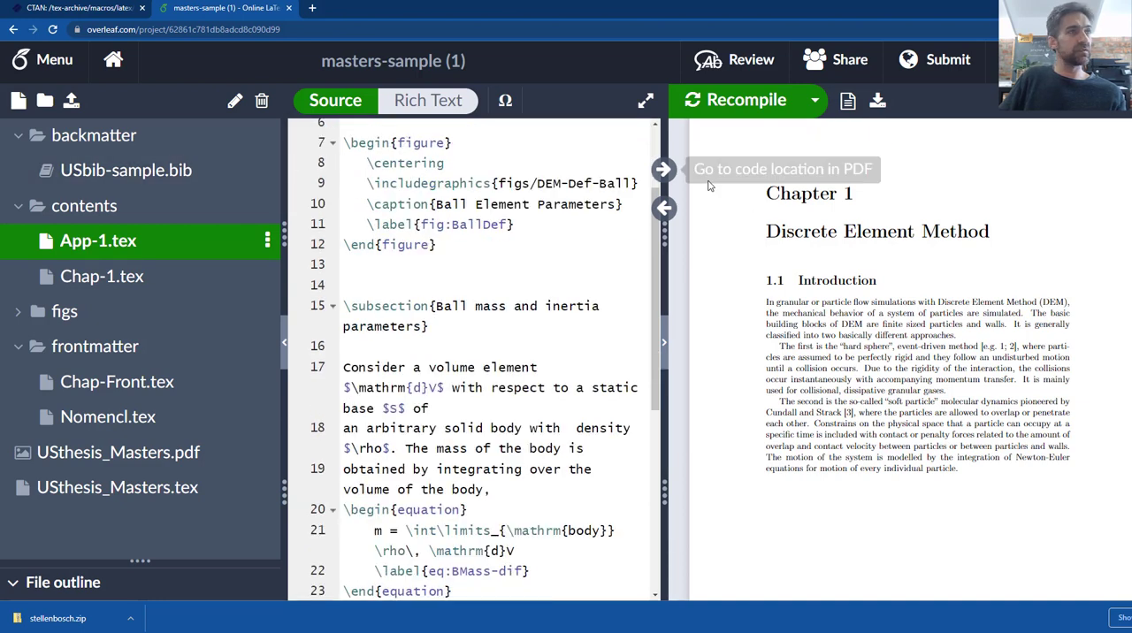
left_click(663, 169)
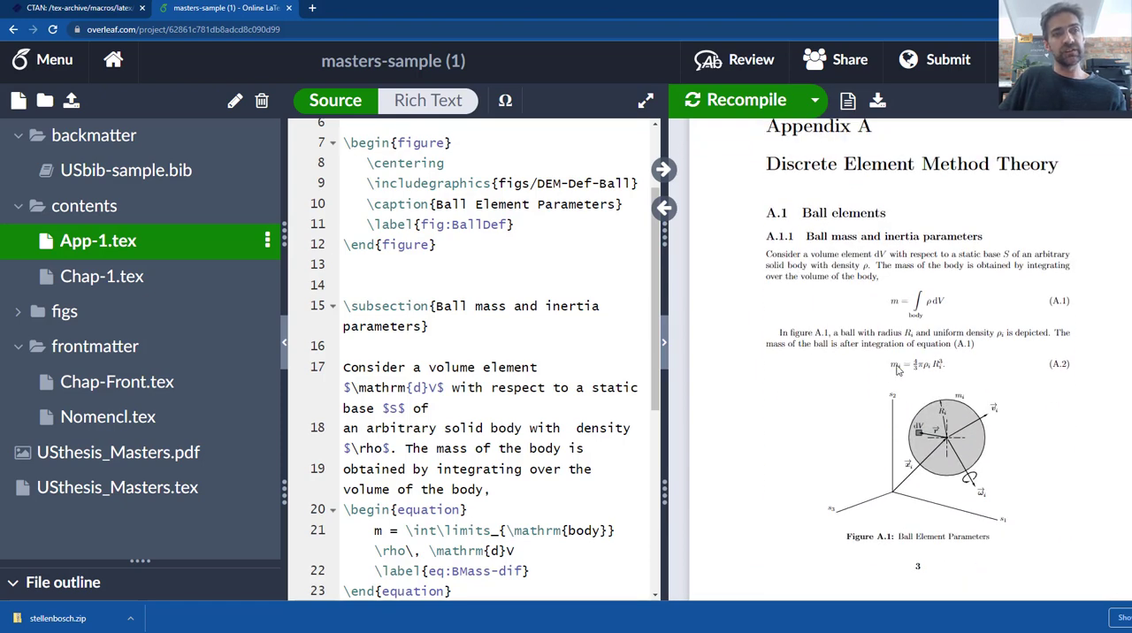
scroll("up", 3)
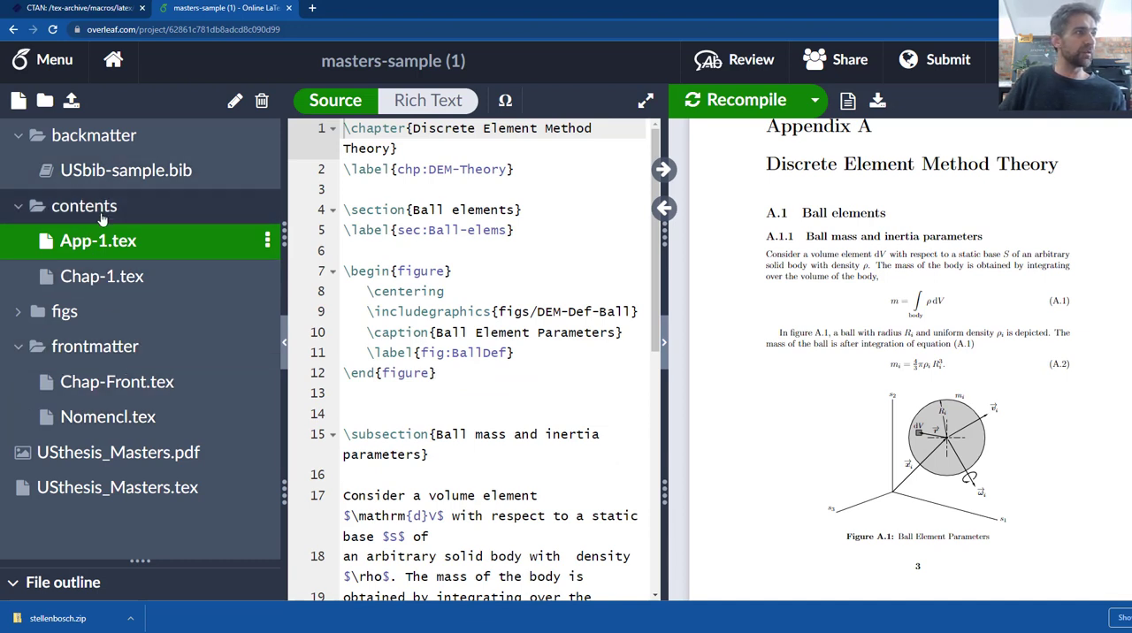
- Peek into the figs folder, collapse contents, and show the USbib-sample.bib bibliography entries
left_click(18, 311)
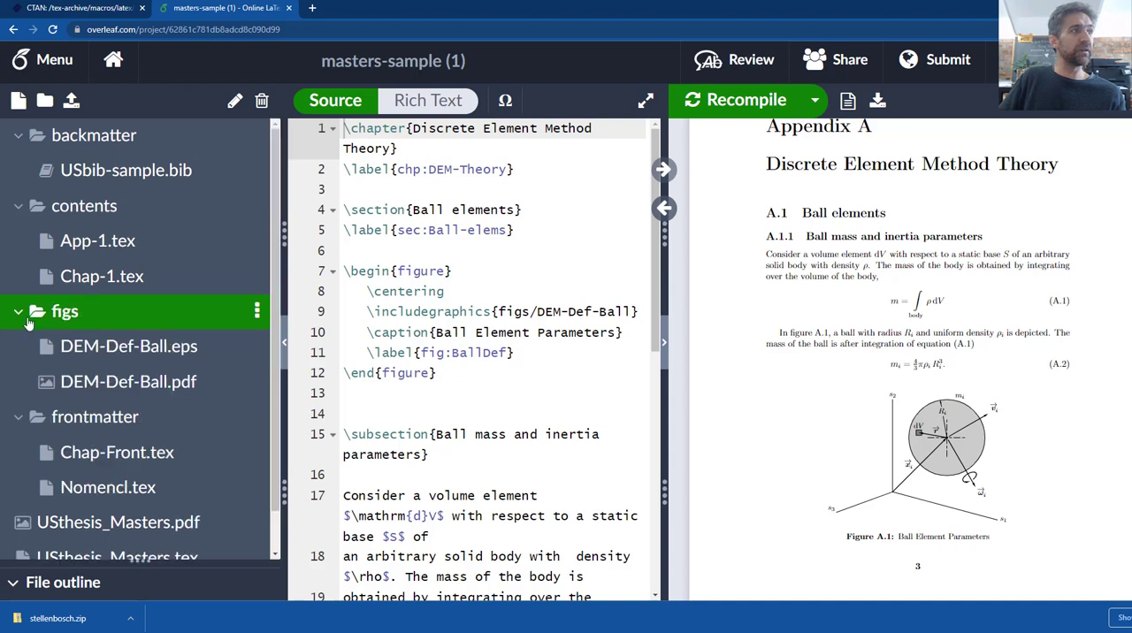
left_click(18, 312)
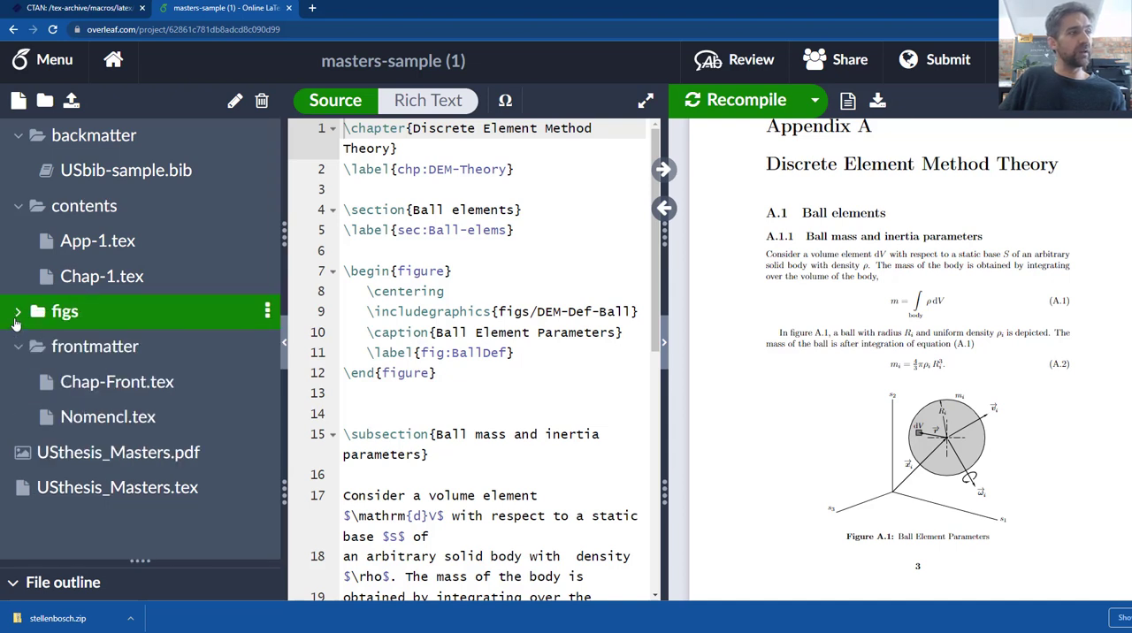
left_click(85, 205)
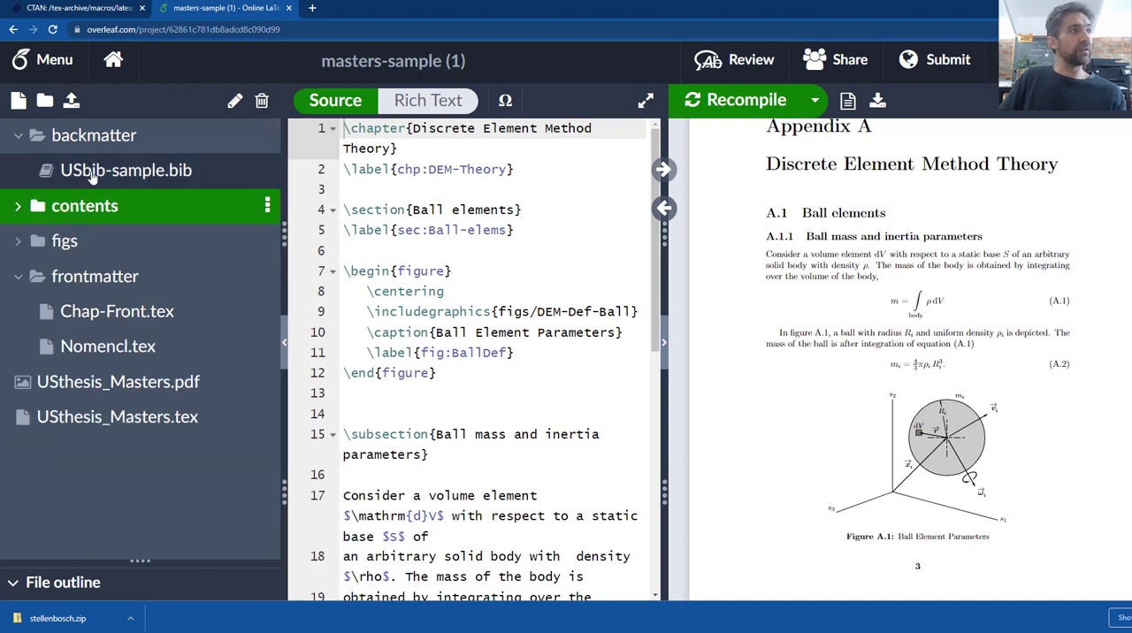
left_click(127, 170)
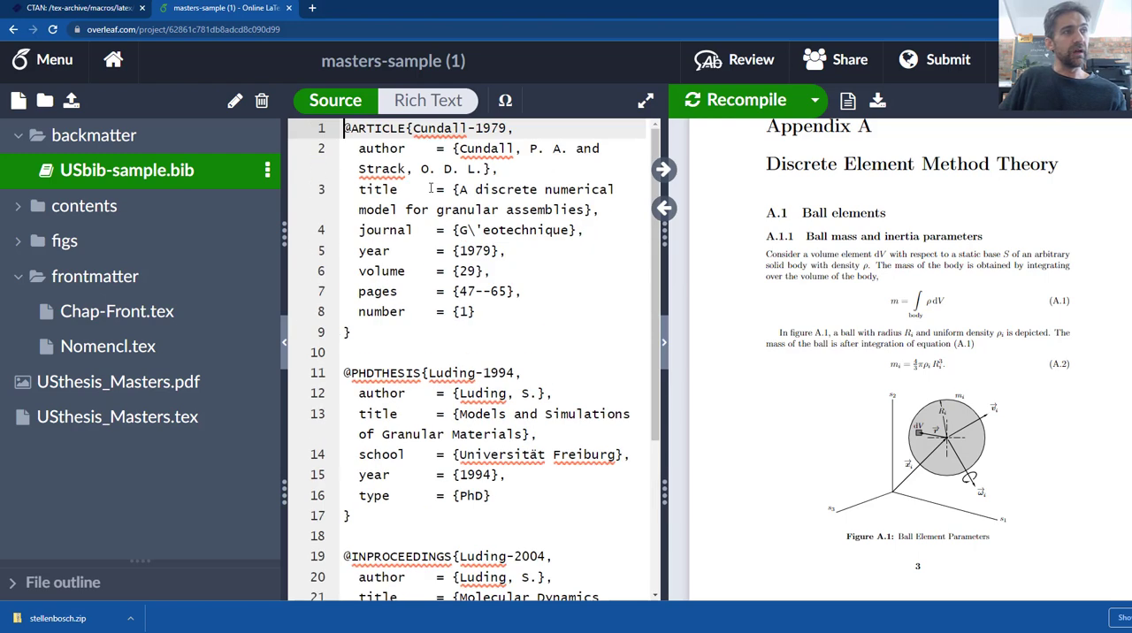
- Reopen USthesis_Masters.tex and scroll to the \bibliography{backmatter/USbib-sample} line near the end
left_click(116, 415)
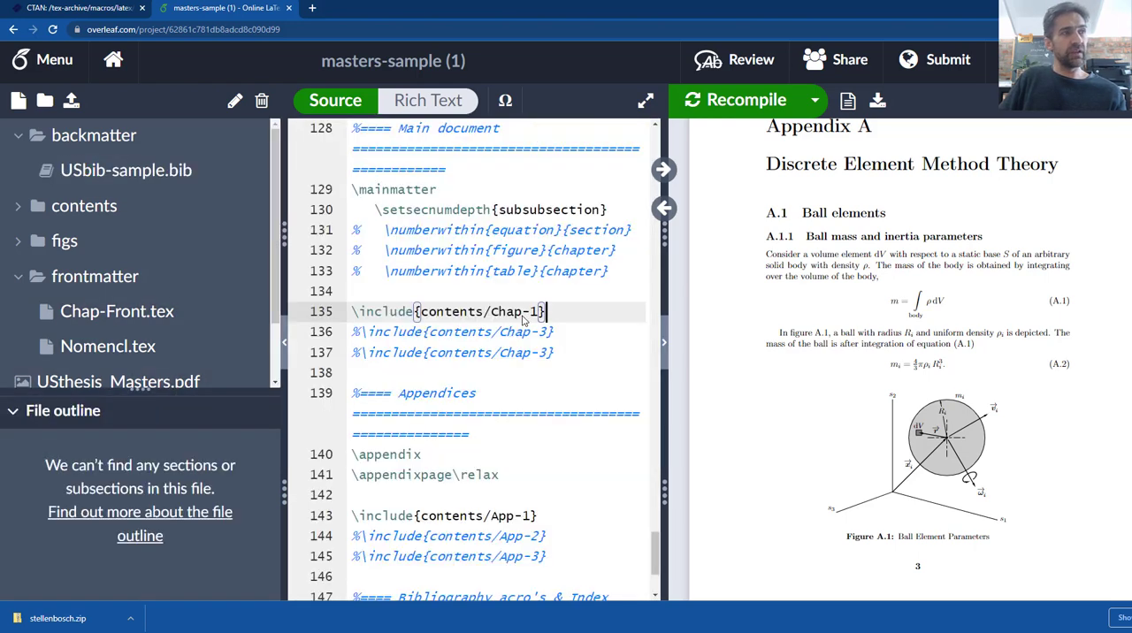
scroll("down", 3)
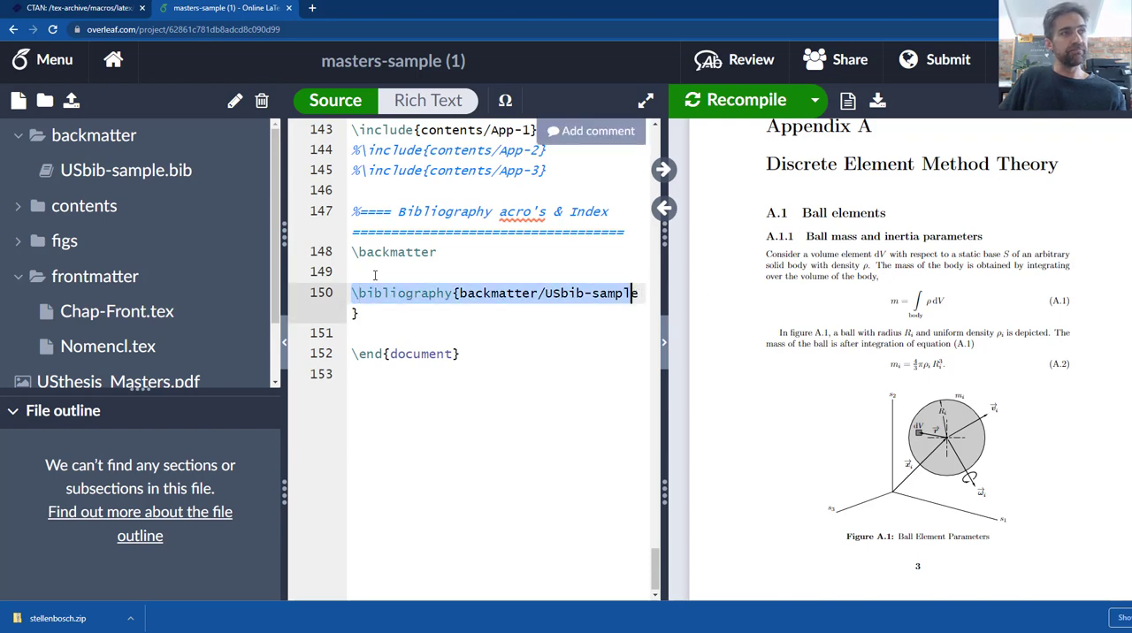
scroll("up", 3)
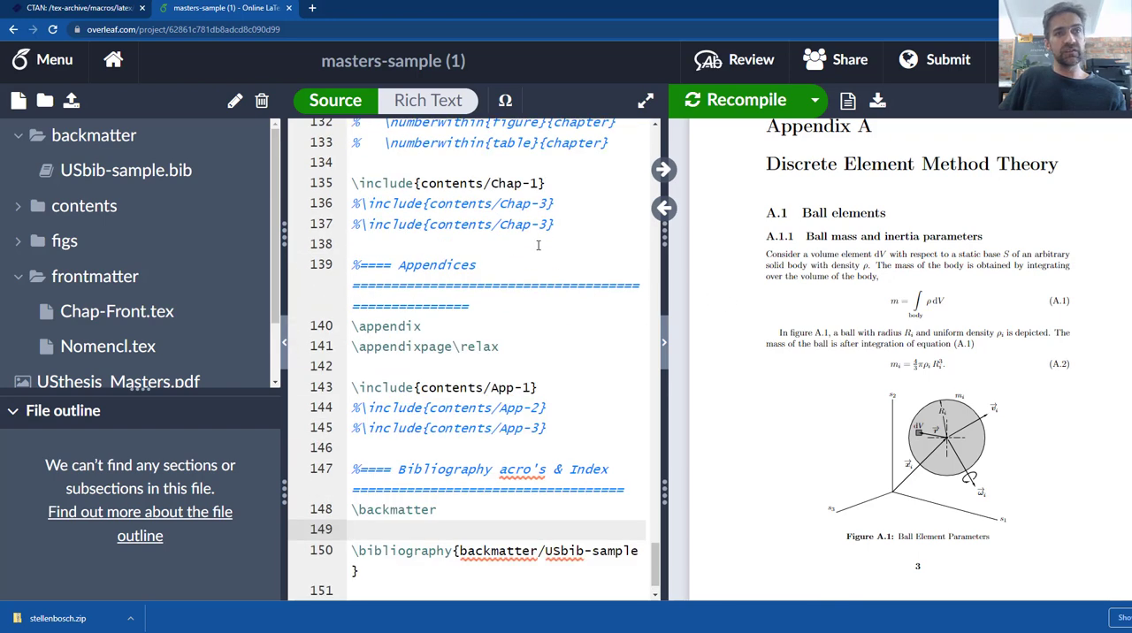